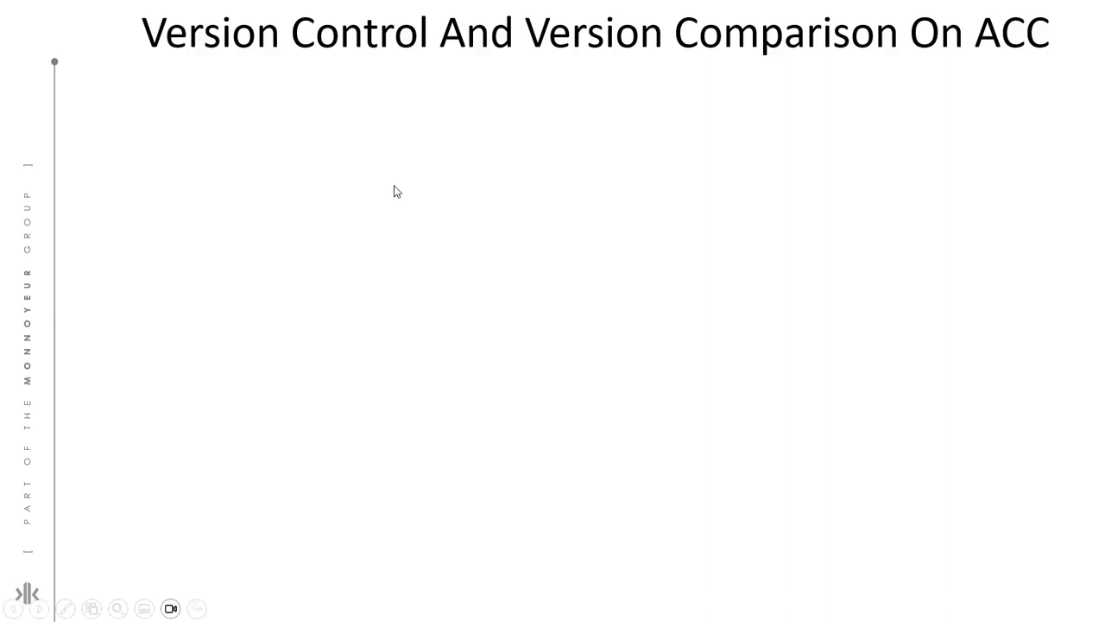
mouse_move(1003, 182)
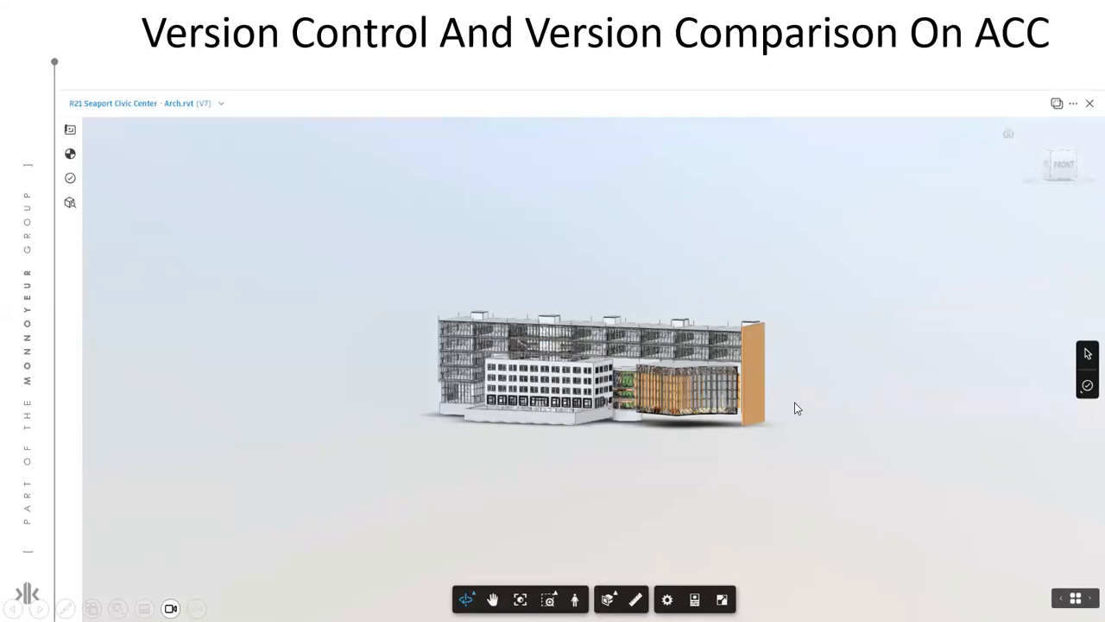
mouse_move(769, 395)
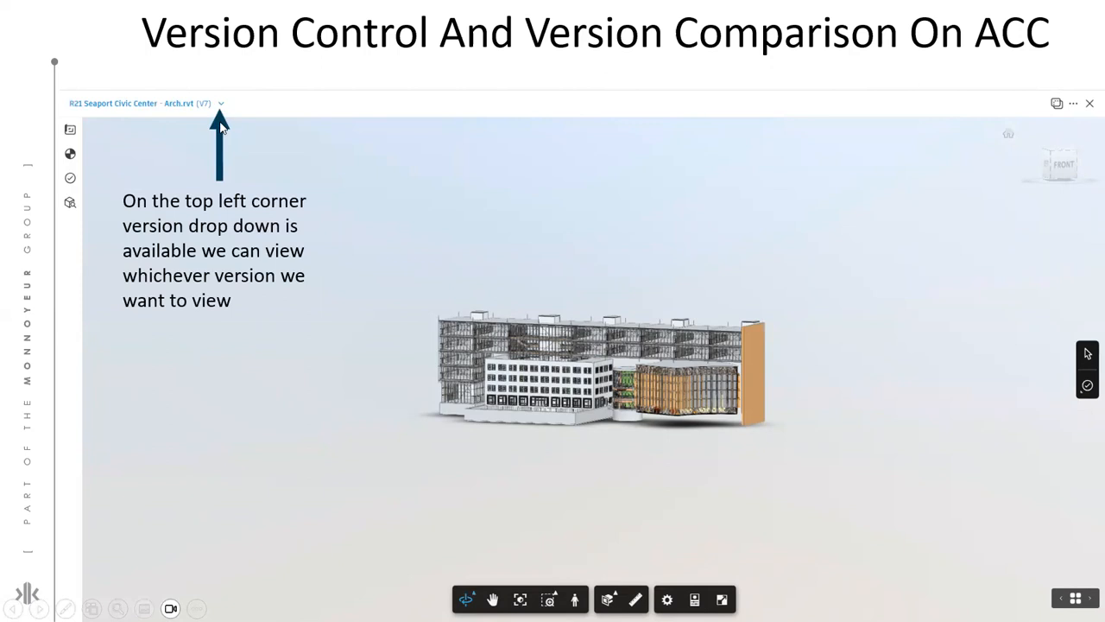
mouse_move(219, 160)
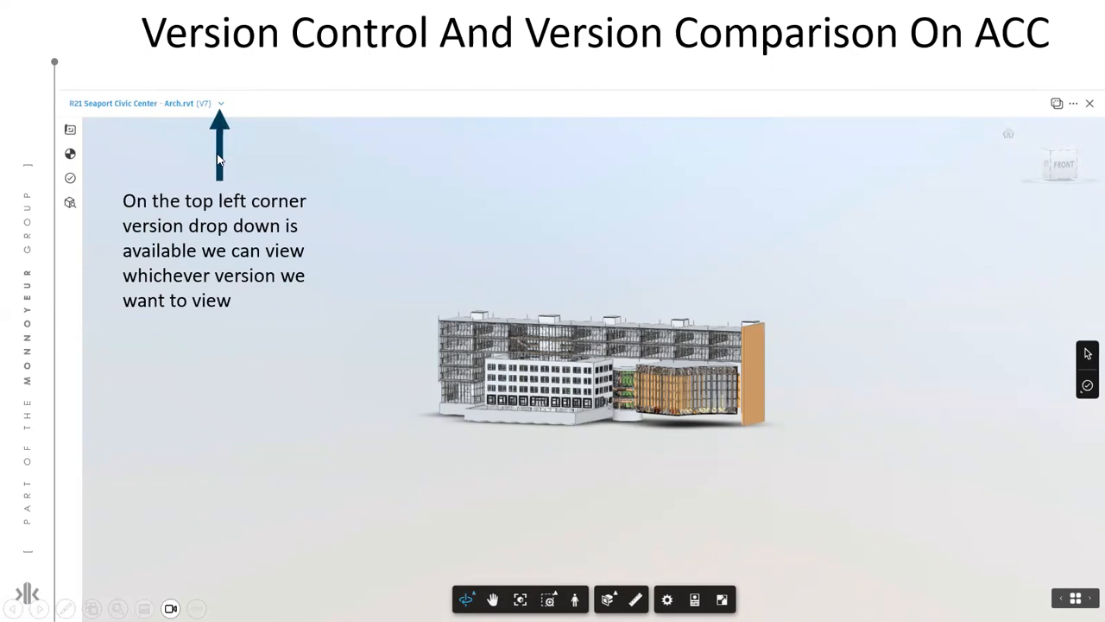
mouse_move(808, 230)
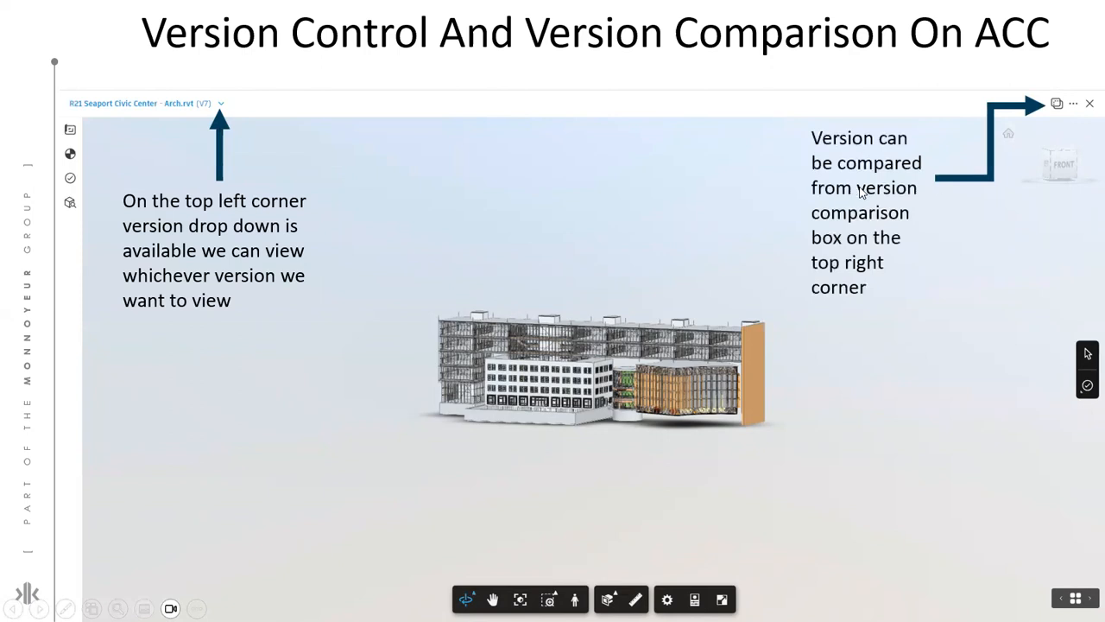
mouse_move(930, 293)
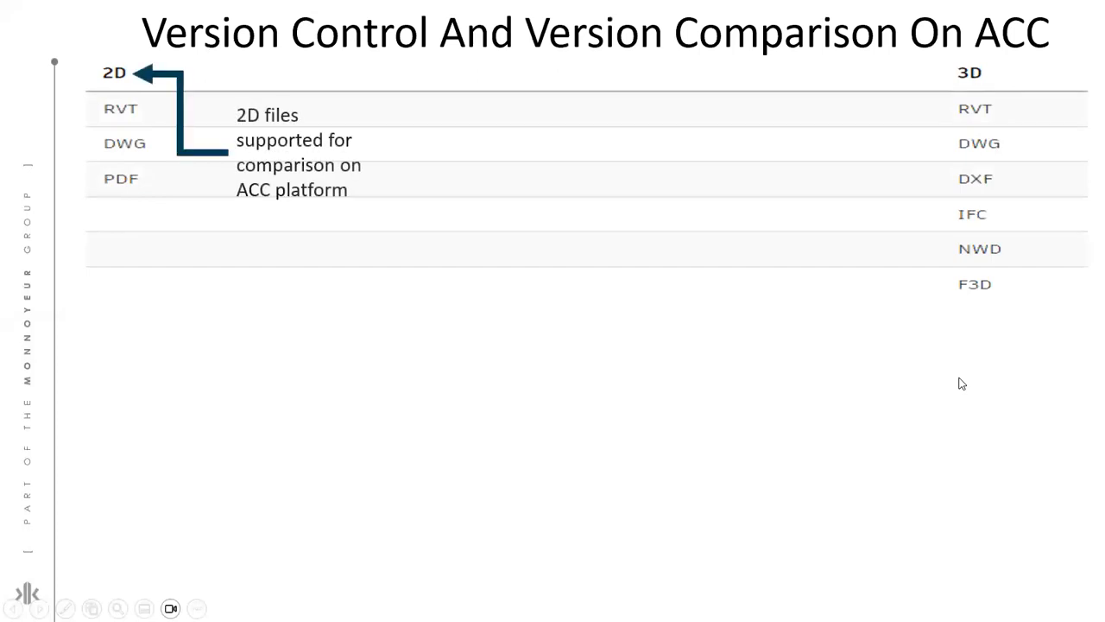
mouse_move(199, 81)
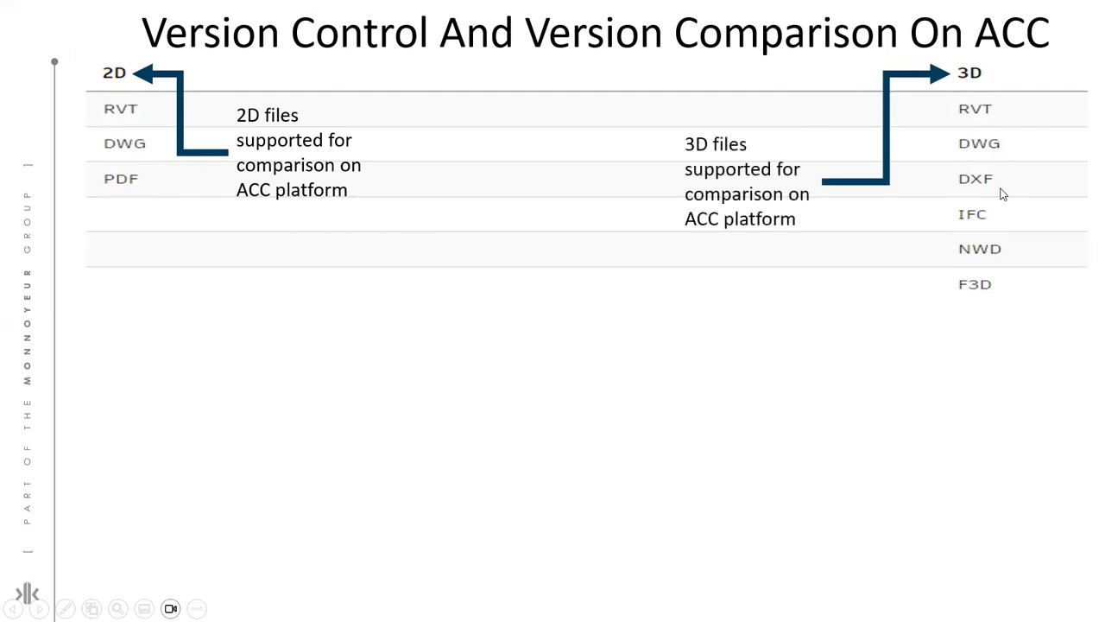
mouse_move(989, 222)
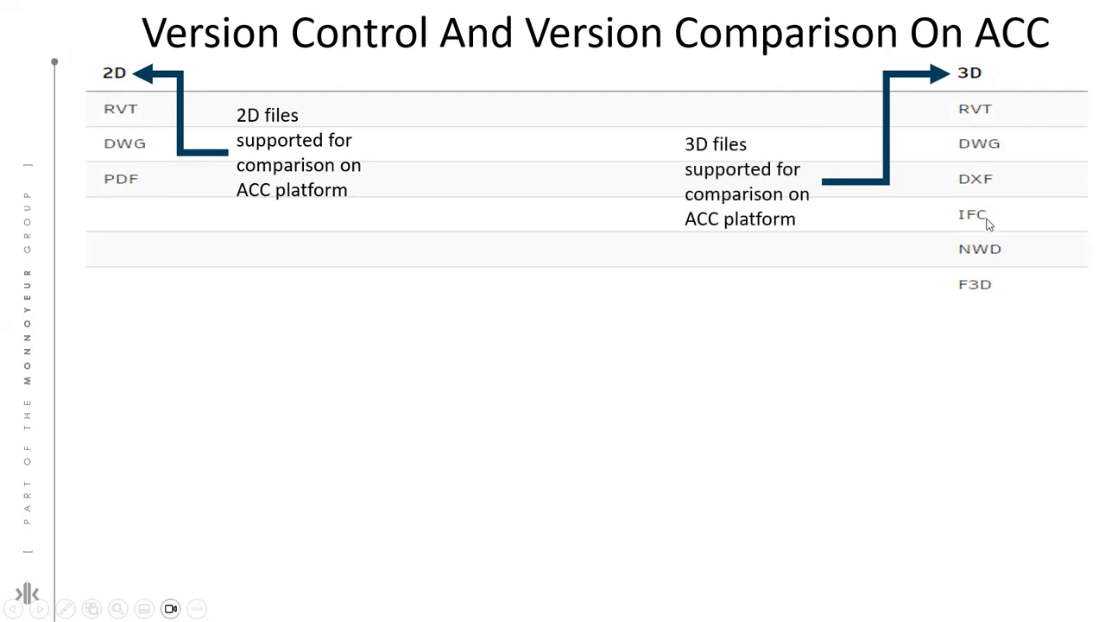
mouse_move(987, 296)
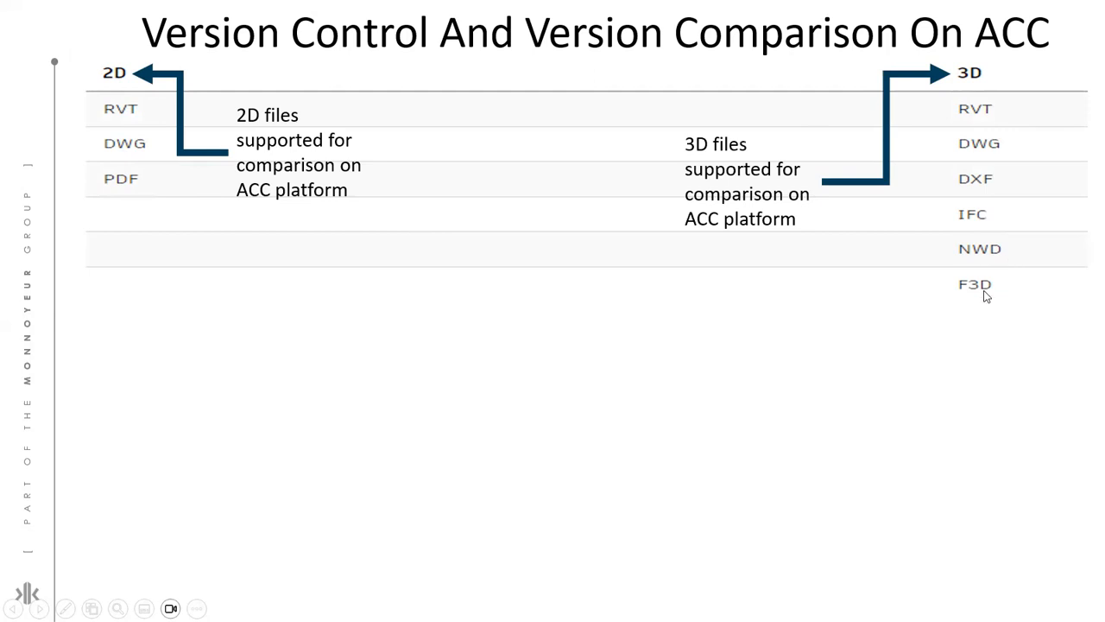
mouse_move(785, 247)
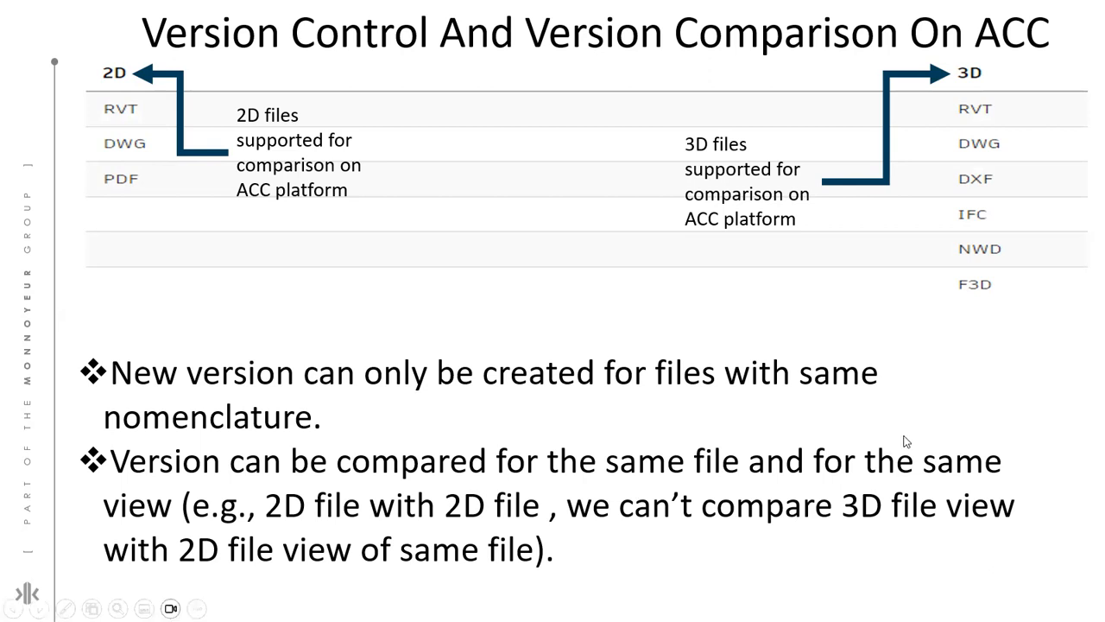
mouse_move(409, 438)
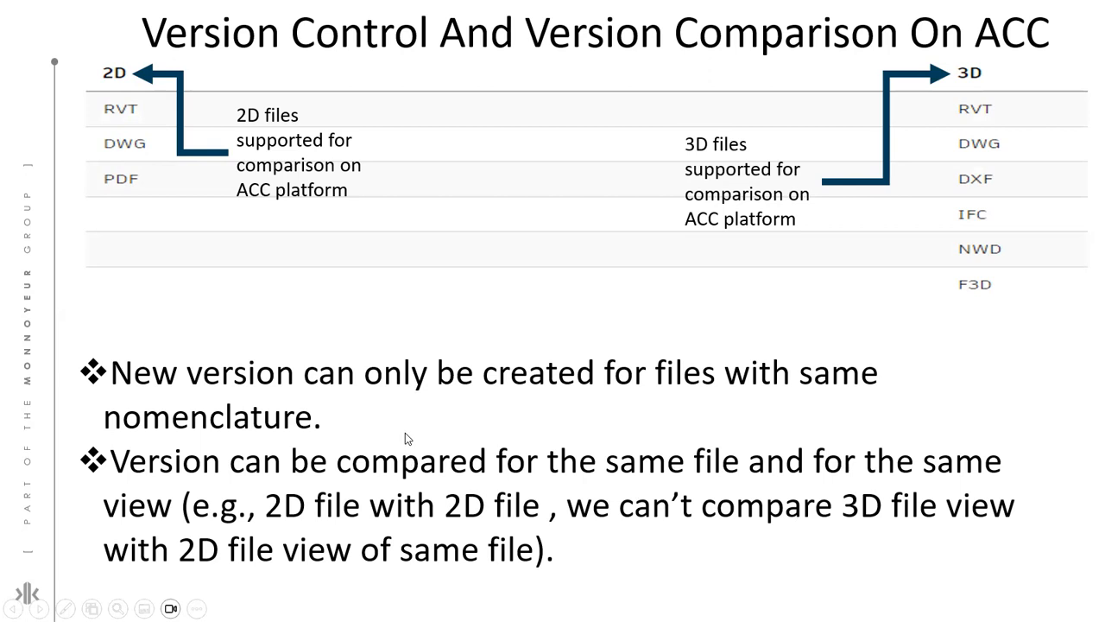
mouse_move(544, 432)
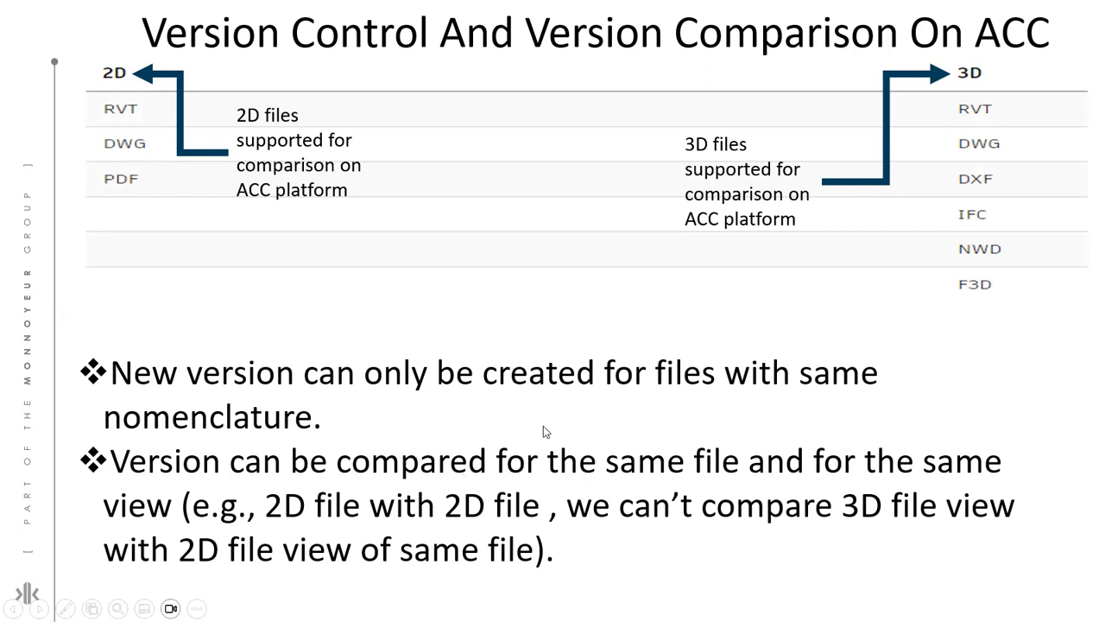
mouse_move(650, 384)
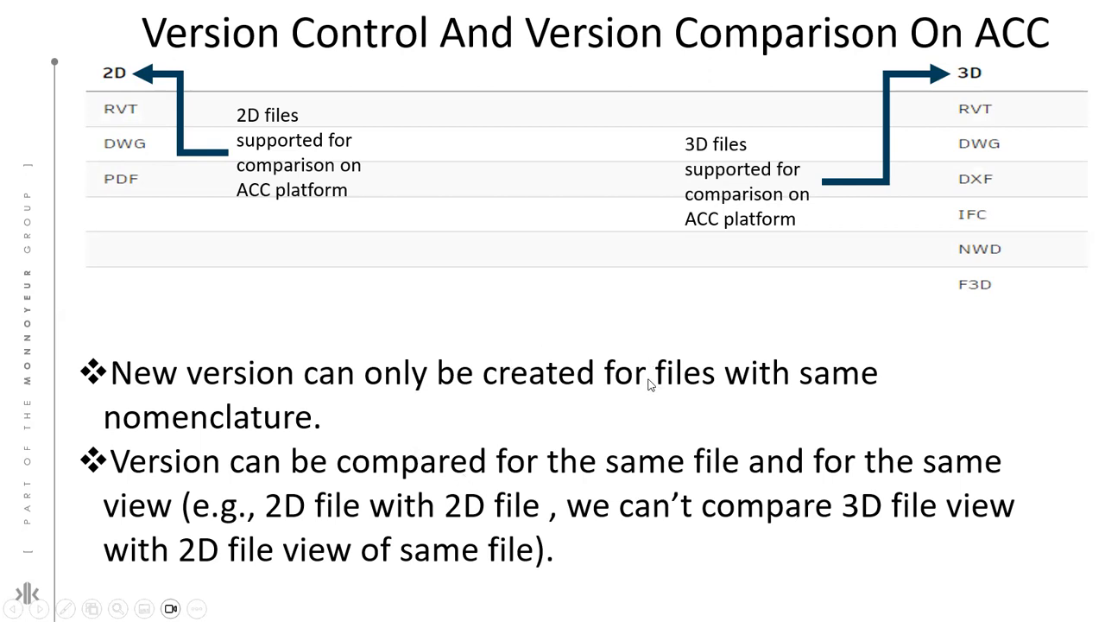
mouse_move(669, 367)
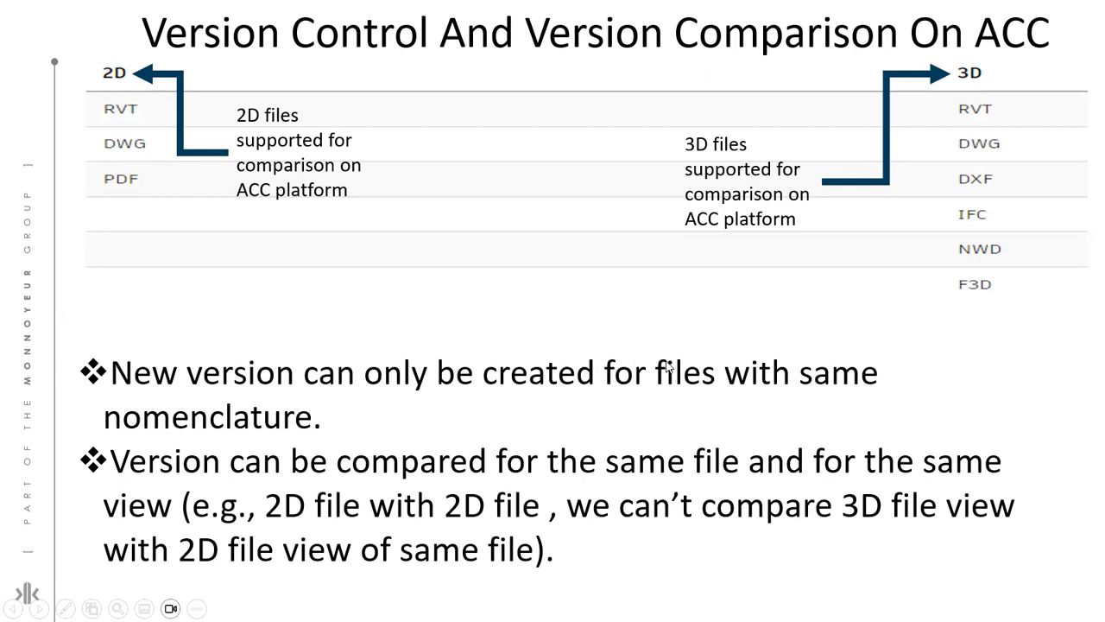
mouse_move(697, 402)
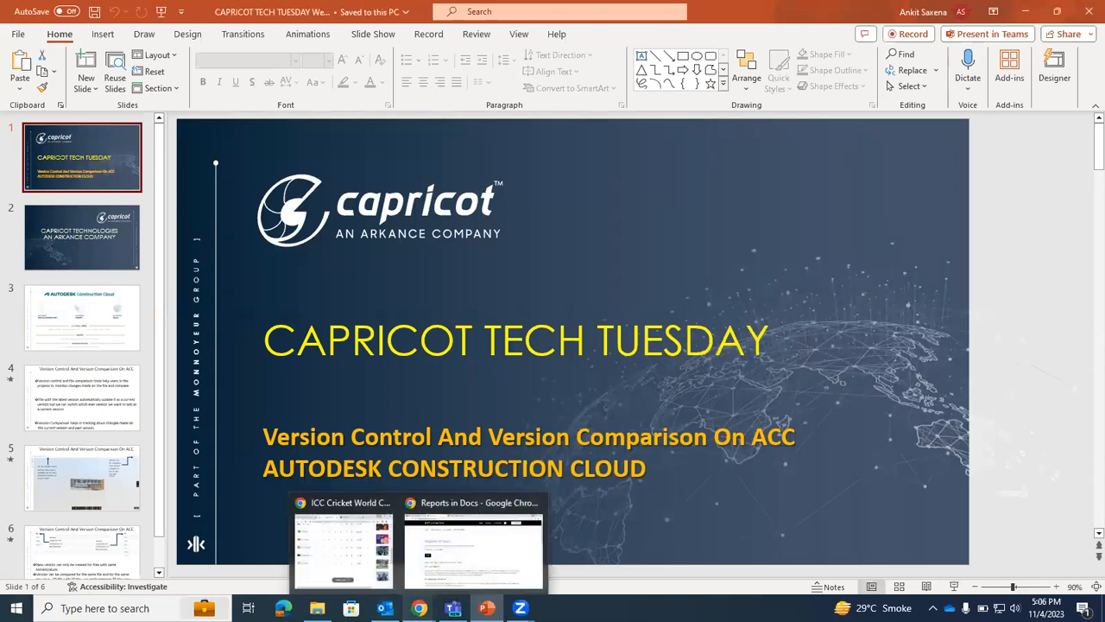
Switch to the Chrome window and view the Docs Reports log for Test Project-Abhishek
click(474, 552)
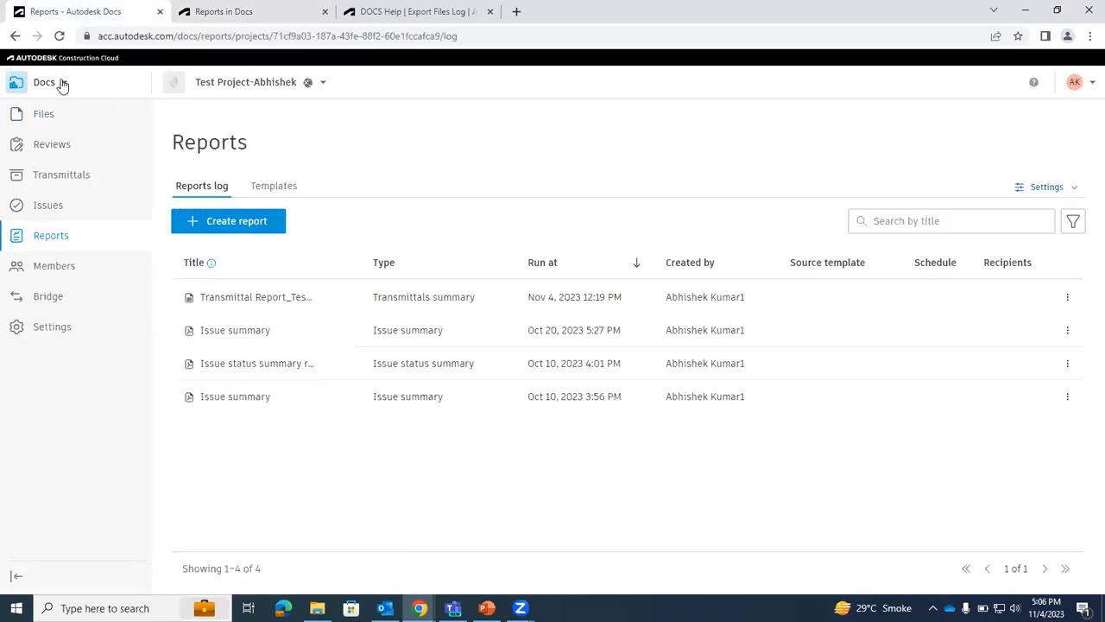
mouse_move(79, 91)
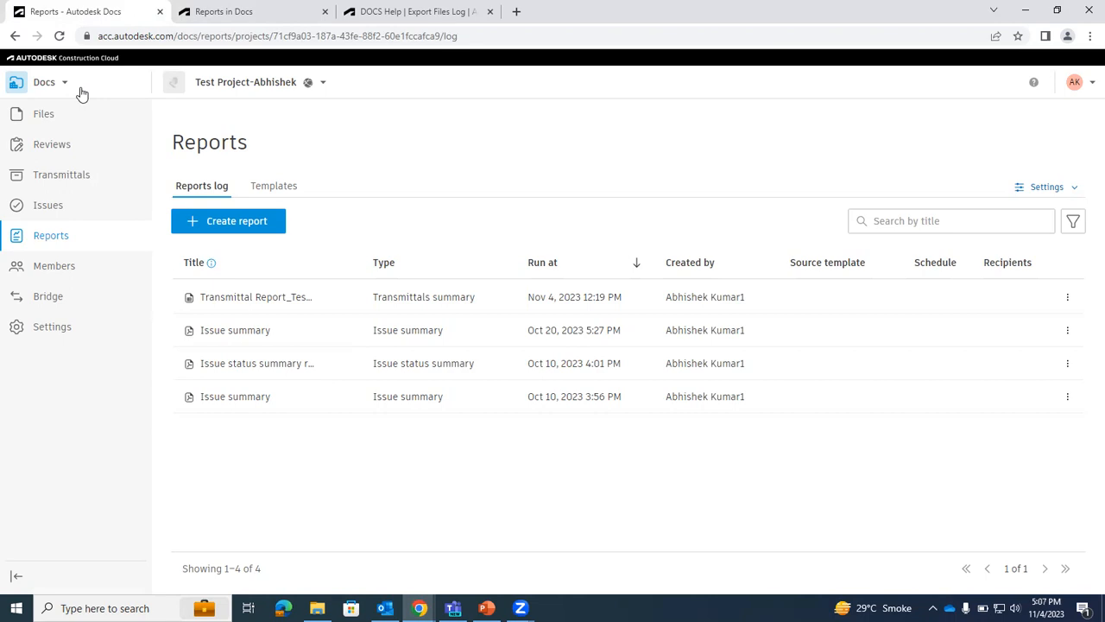
click(138, 35)
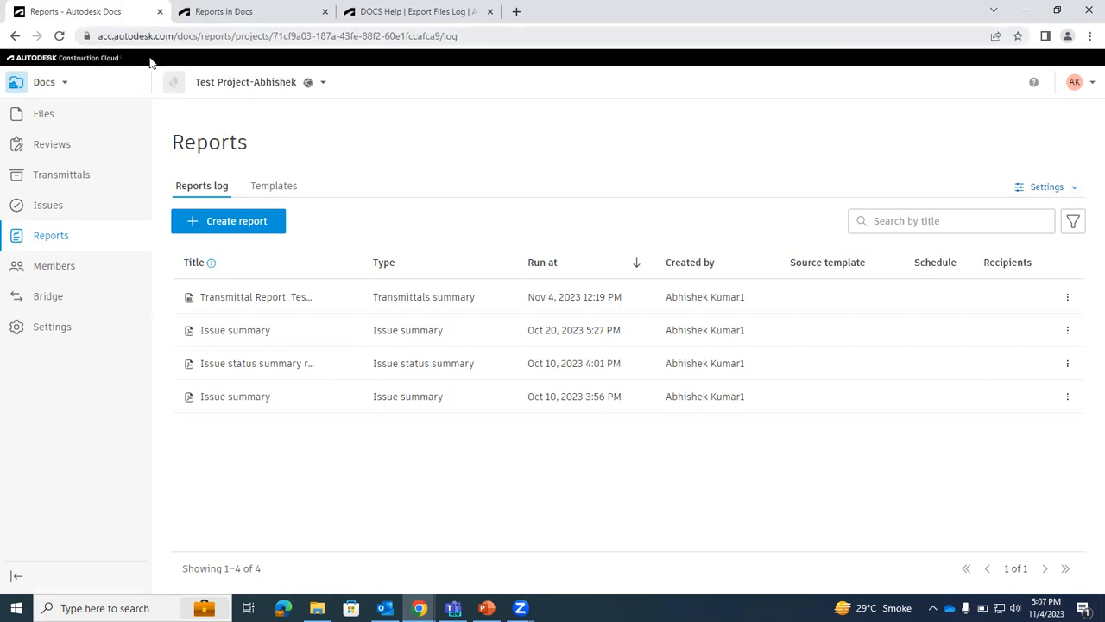
mouse_move(216, 86)
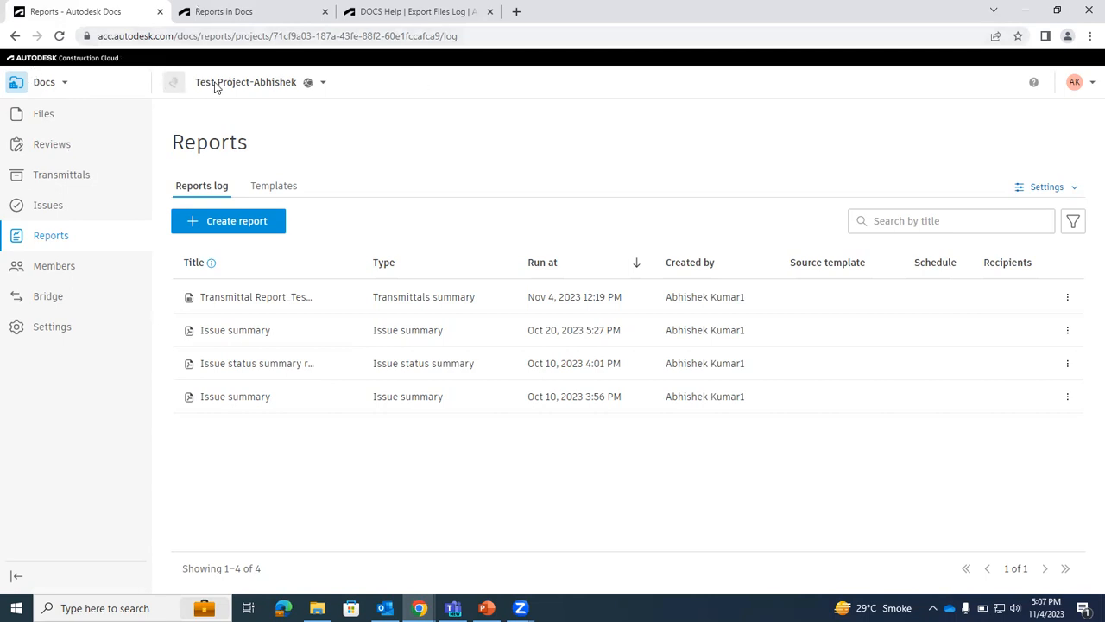
mouse_move(52, 84)
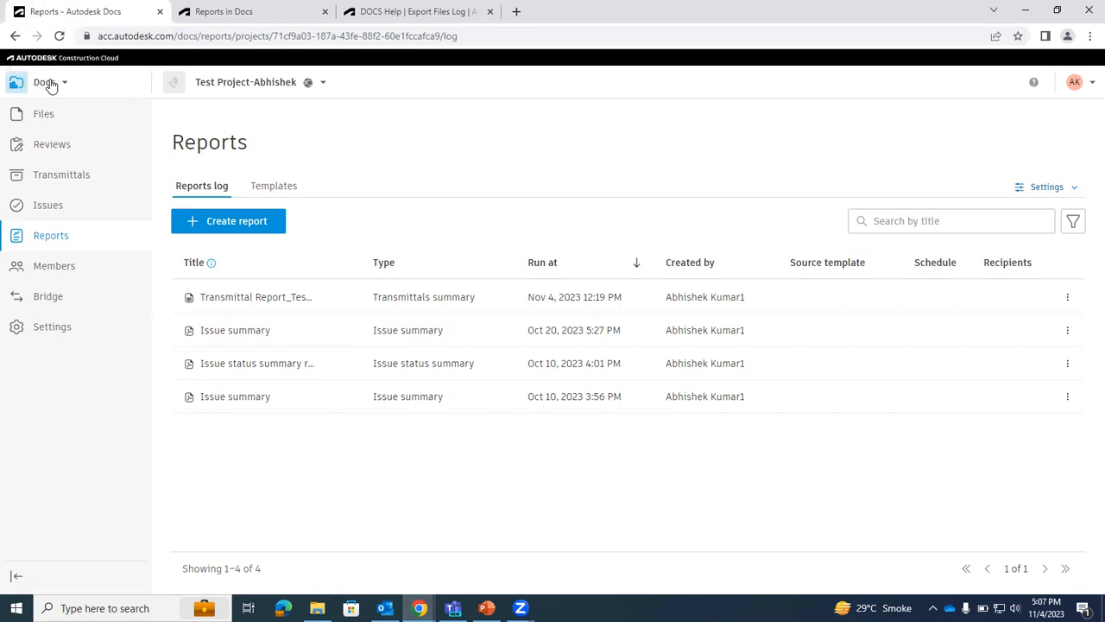
mouse_move(52, 121)
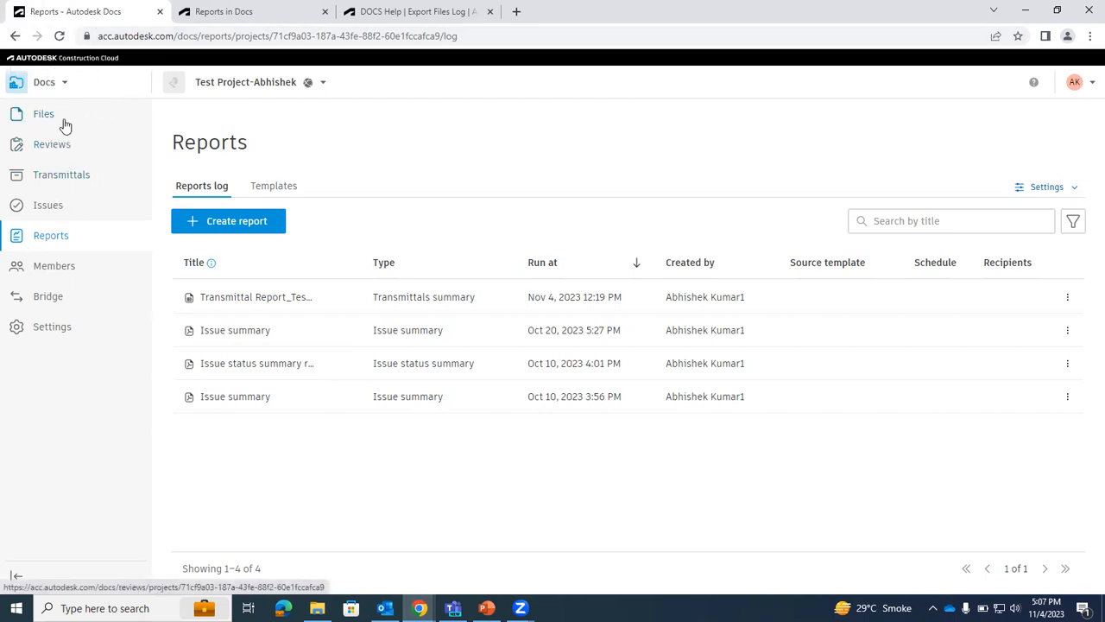
Navigate Files through 30 Project Strategy, 40 Design Management and 60 Refrence Files into 10 Design Files
click(43, 114)
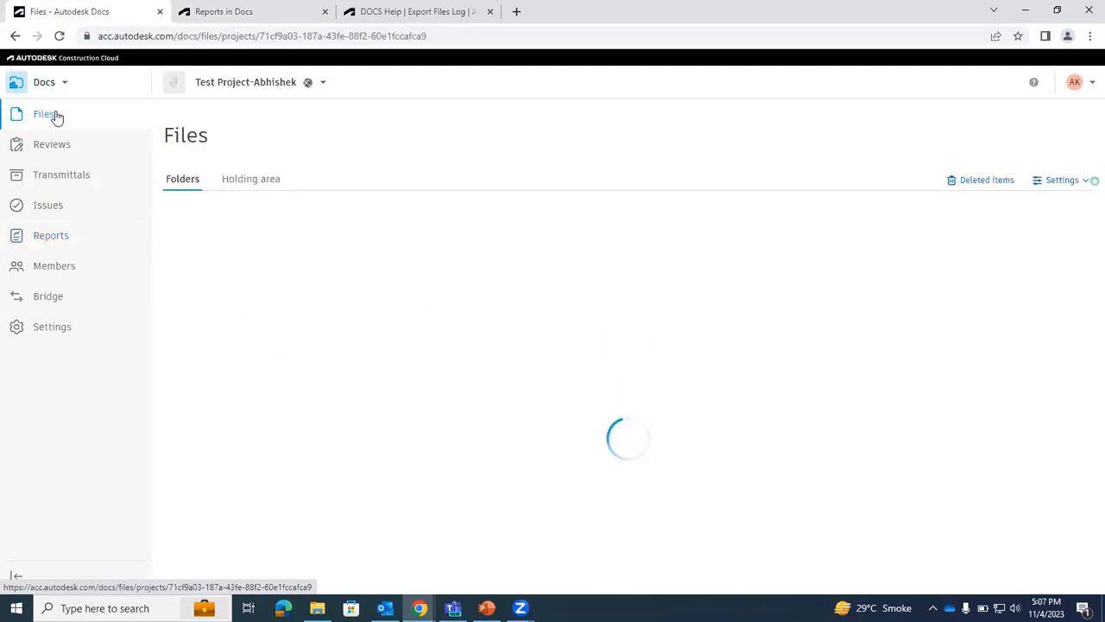
click(44, 113)
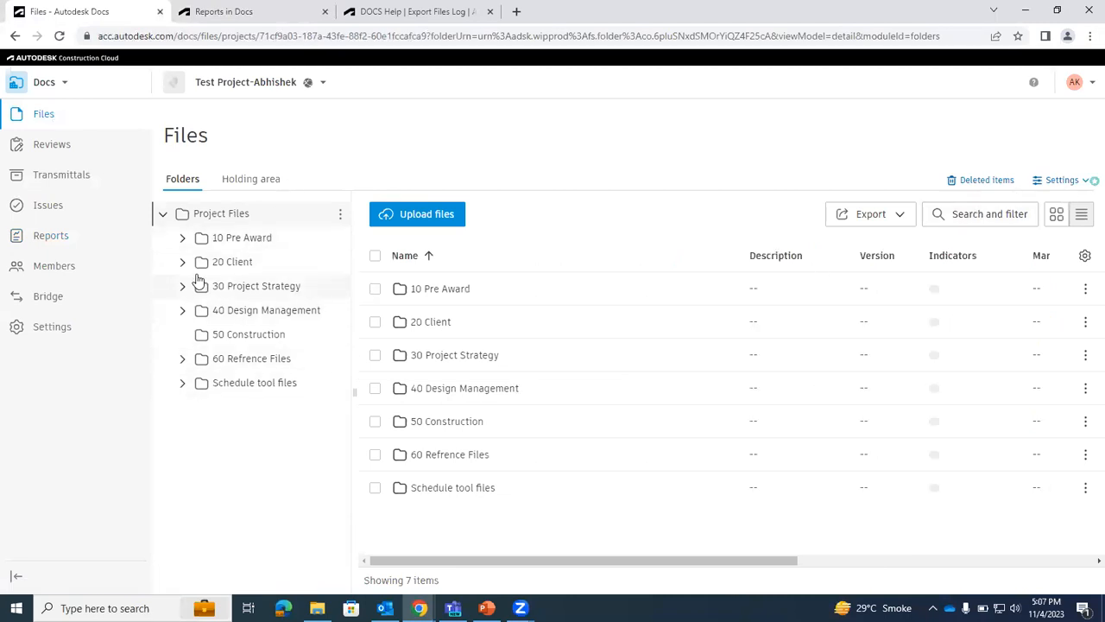
click(256, 285)
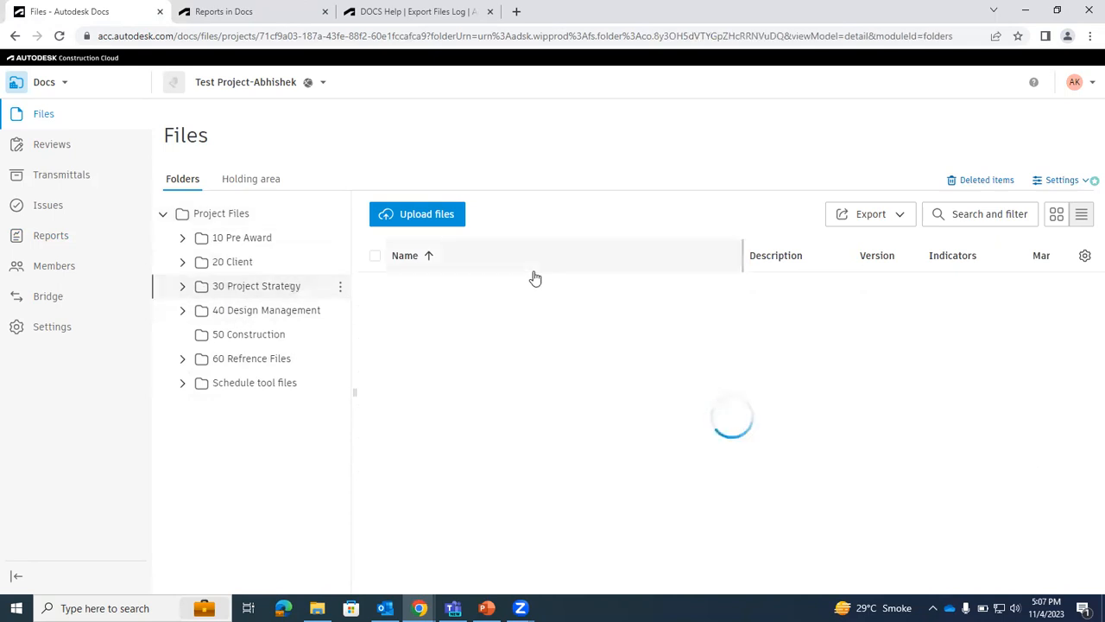
click(255, 286)
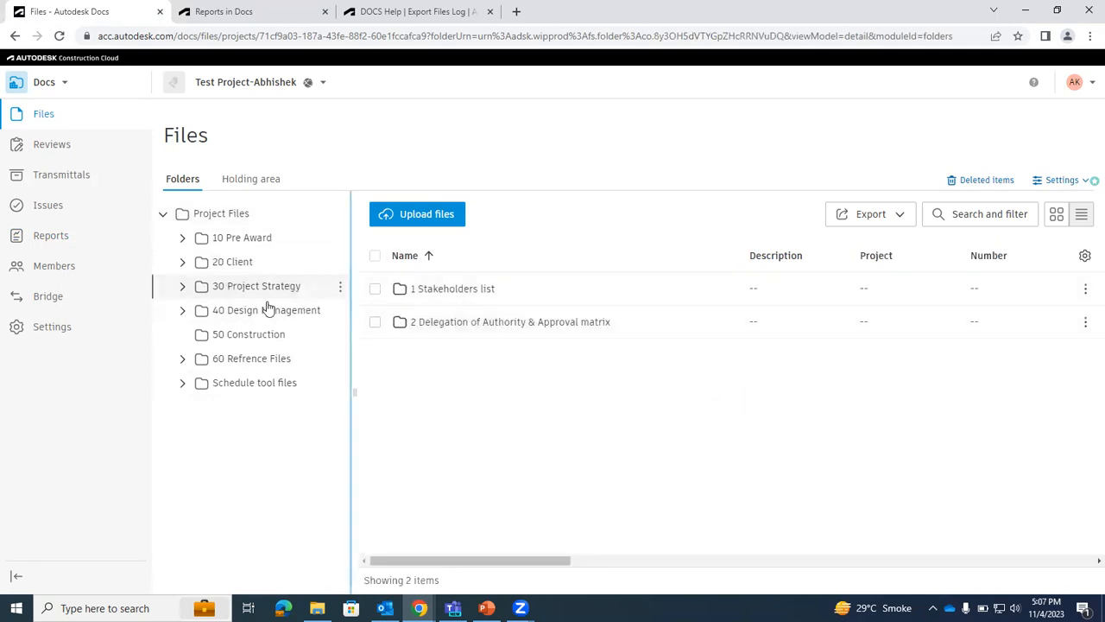
click(266, 309)
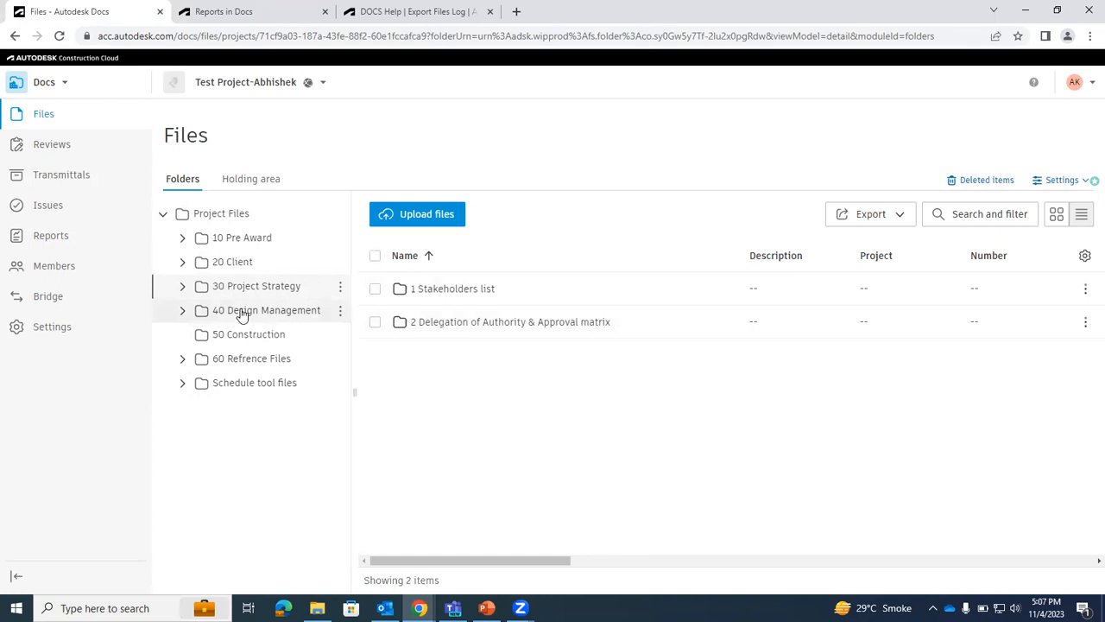
click(251, 358)
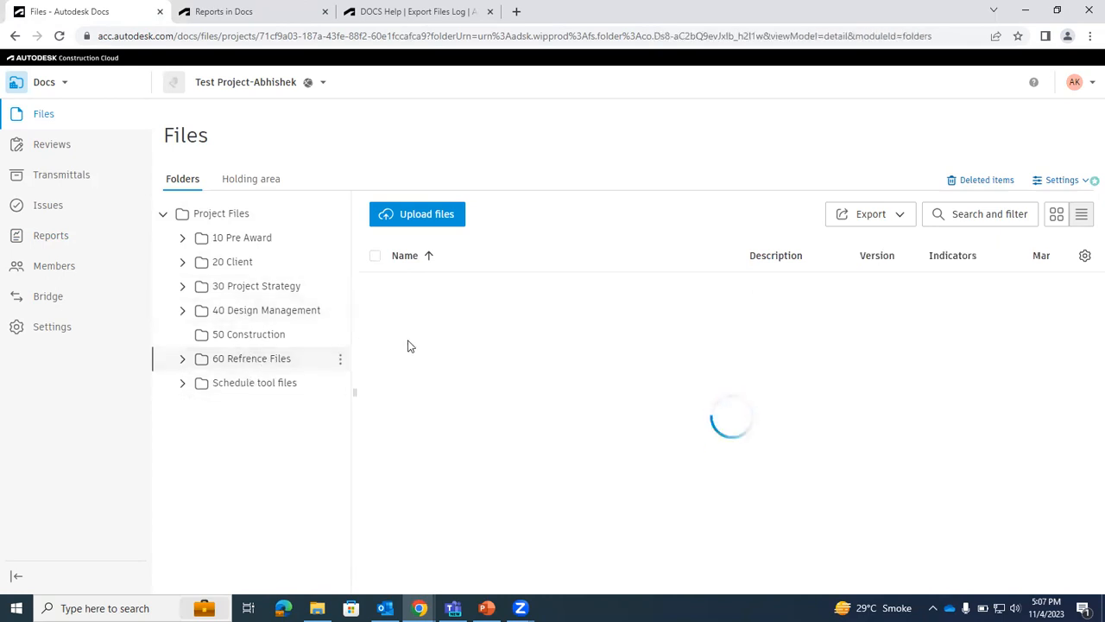
click(251, 359)
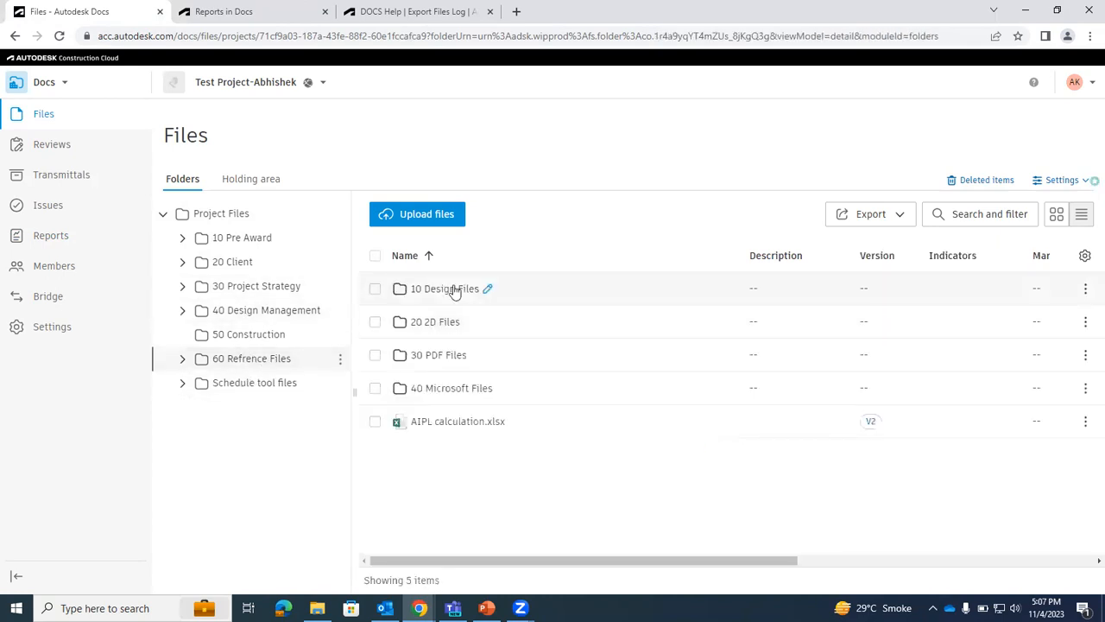
click(444, 288)
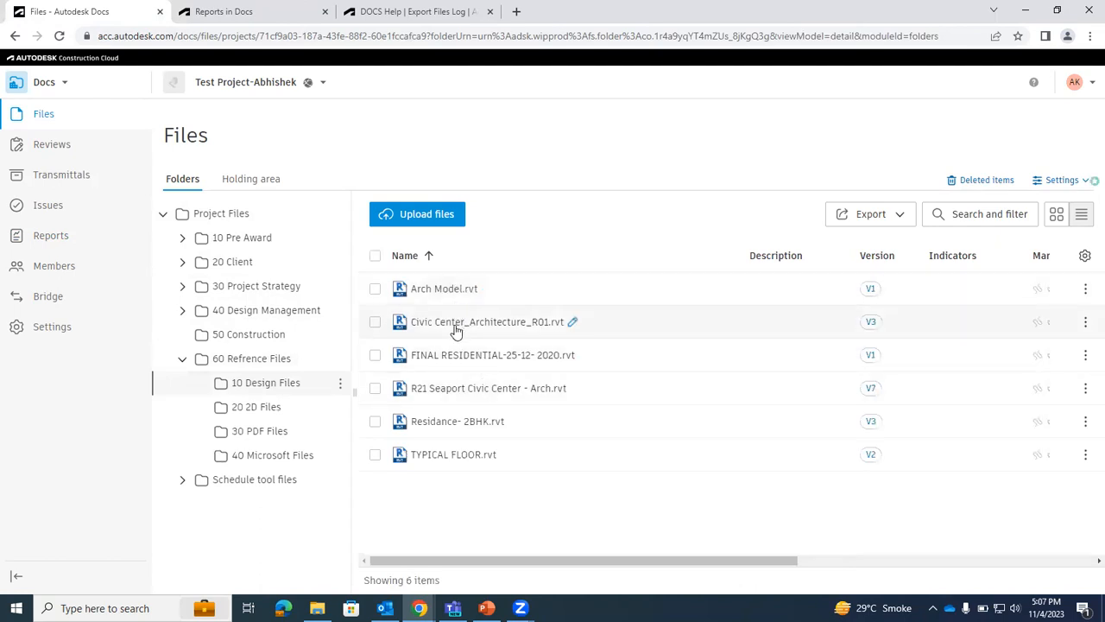
mouse_move(473, 387)
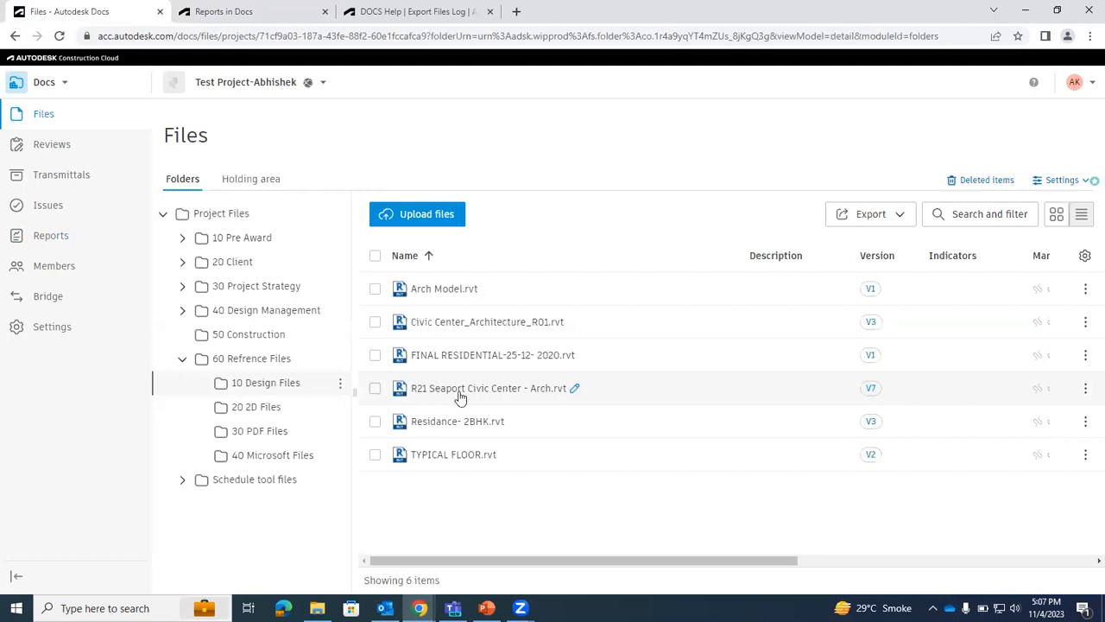
Open R21 Seaport Civic Center - Arch.rvt, preview version V1, then return to V7
double_click(487, 387)
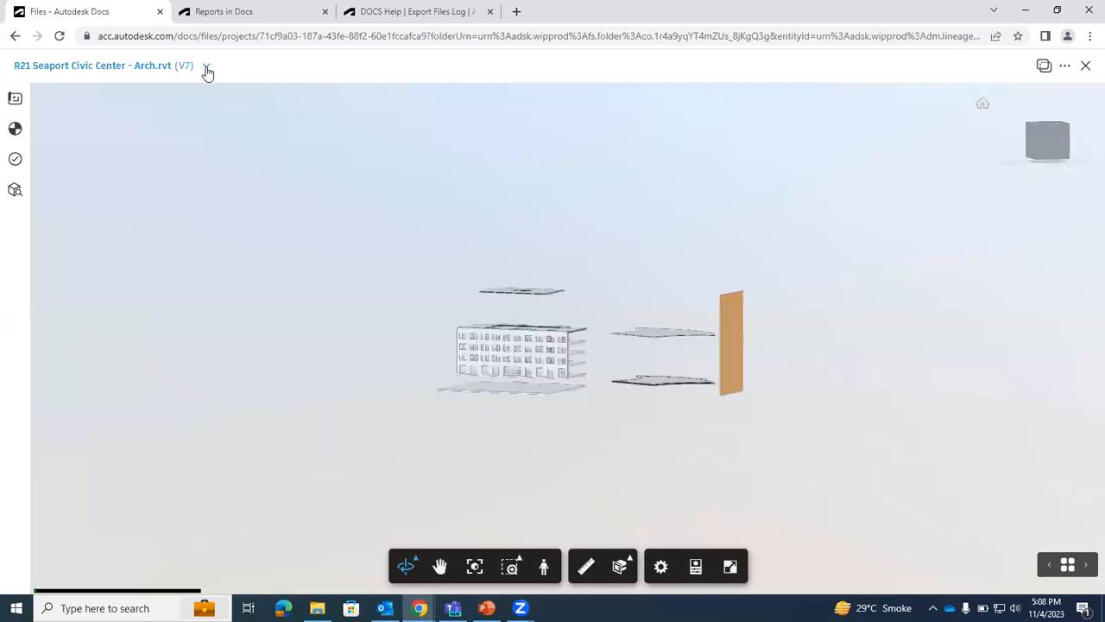
click(206, 66)
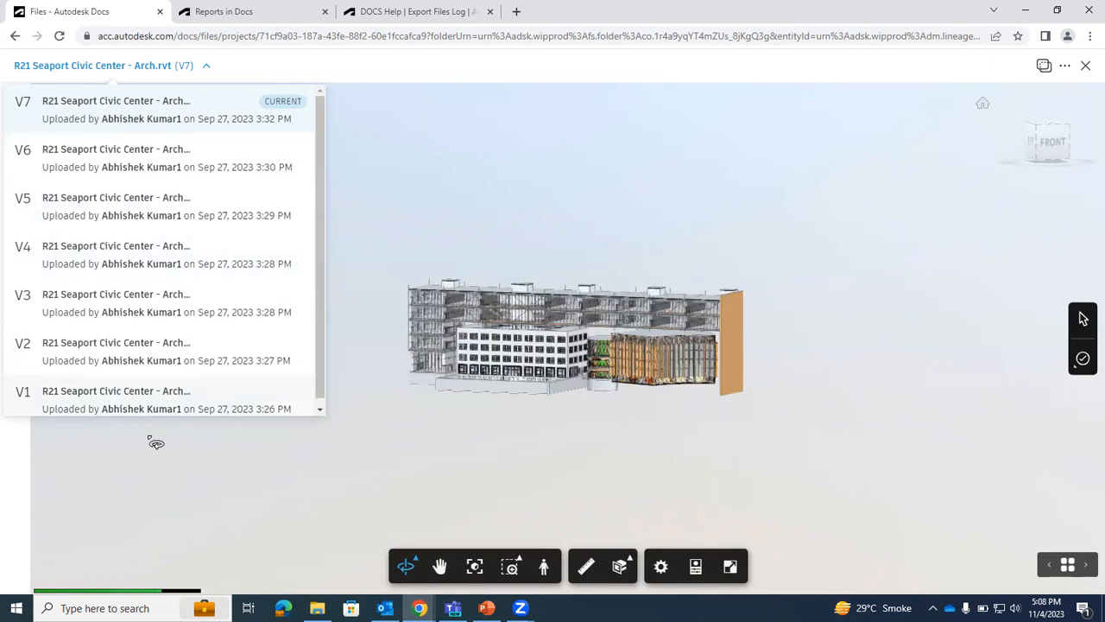
click(205, 65)
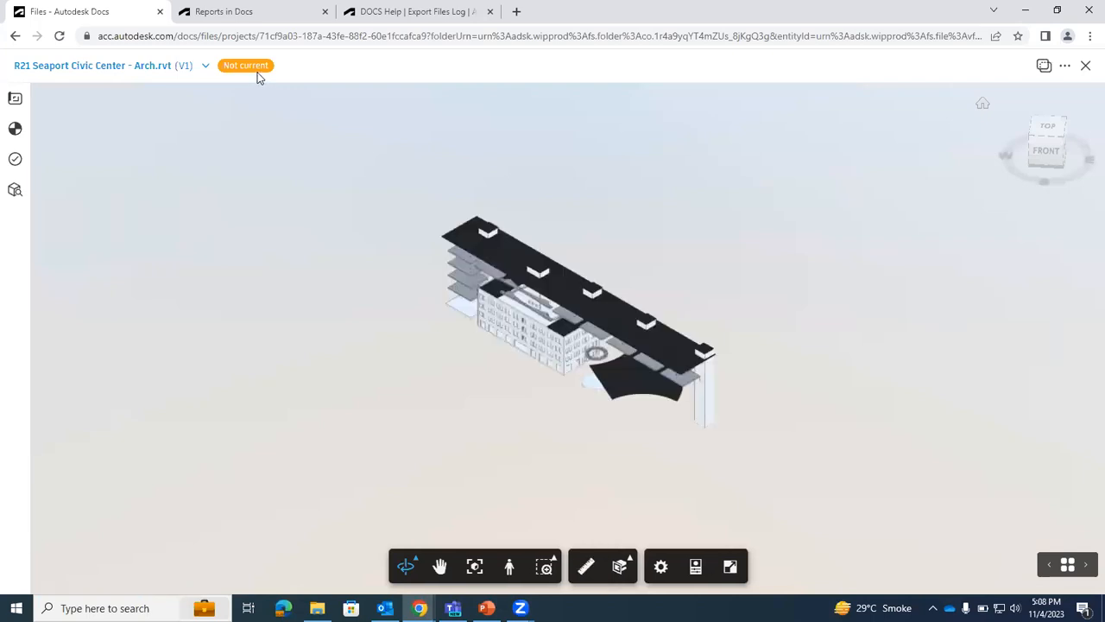
click(205, 65)
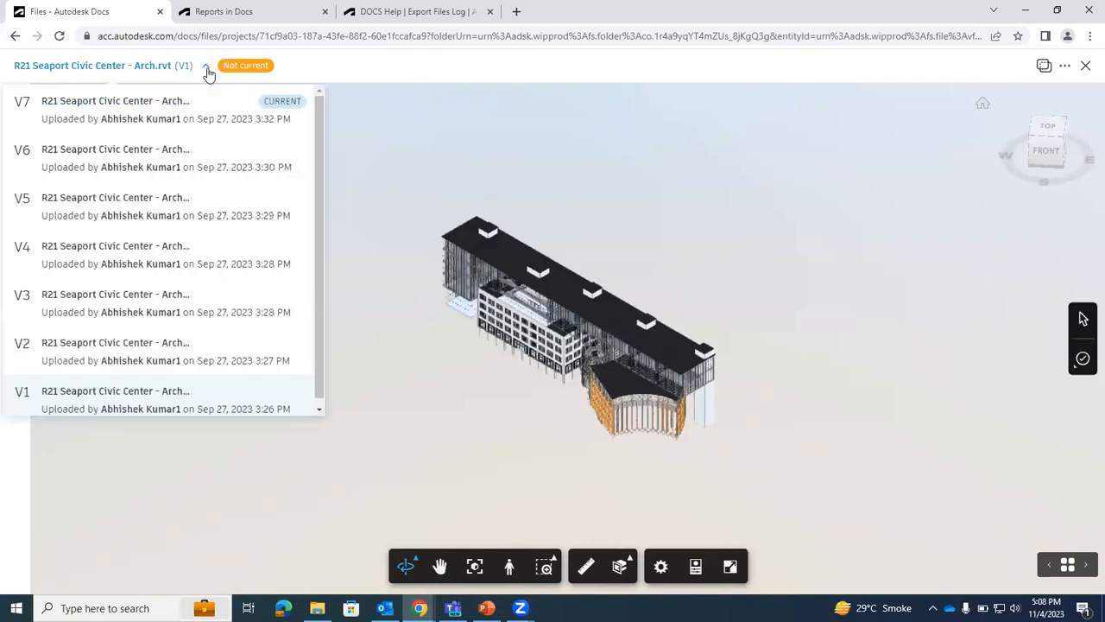
click(115, 101)
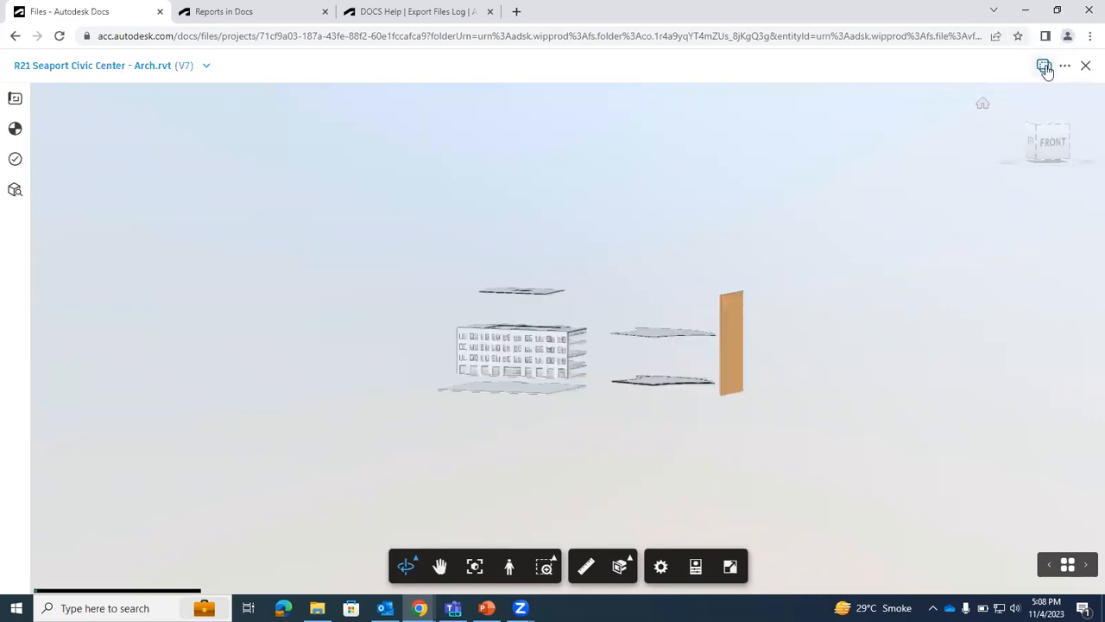
Compare the model's v7 against v1 of the same document
click(1042, 66)
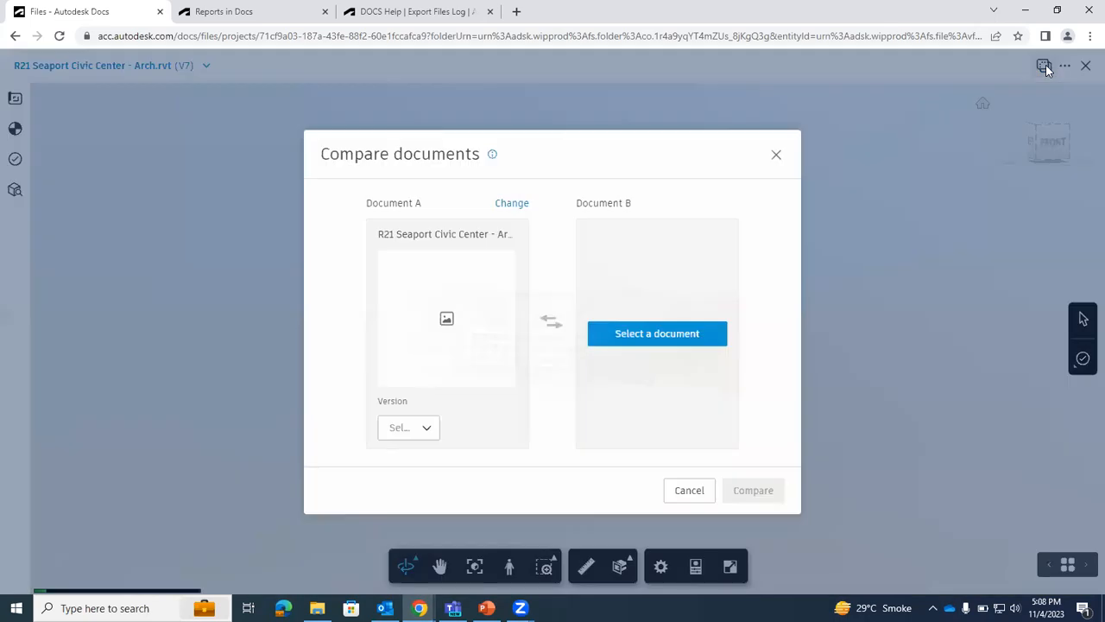
click(656, 333)
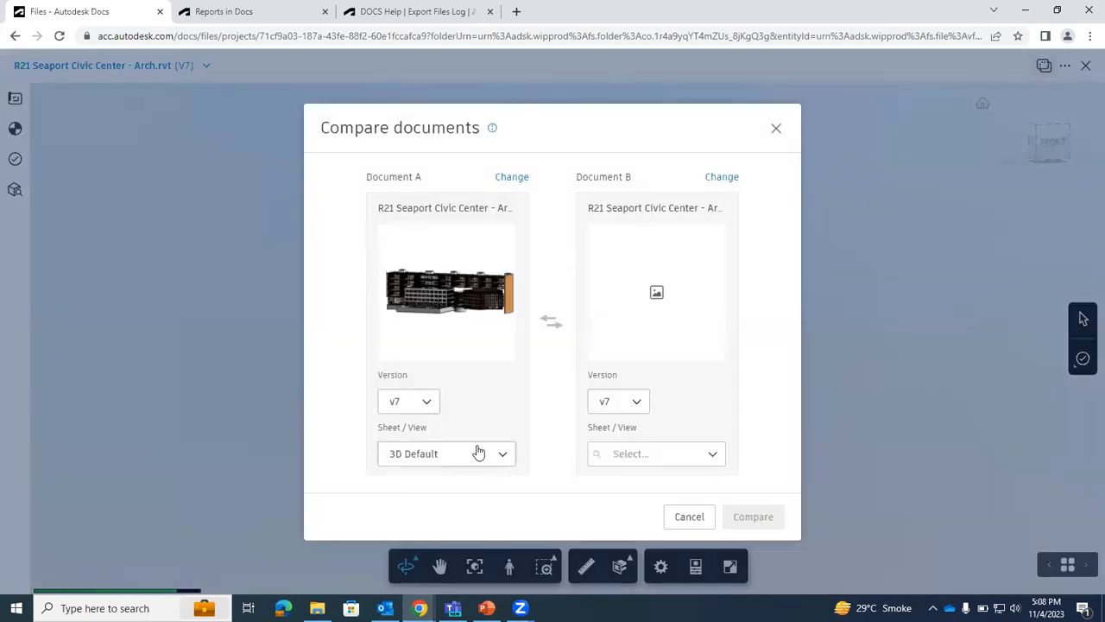
click(617, 401)
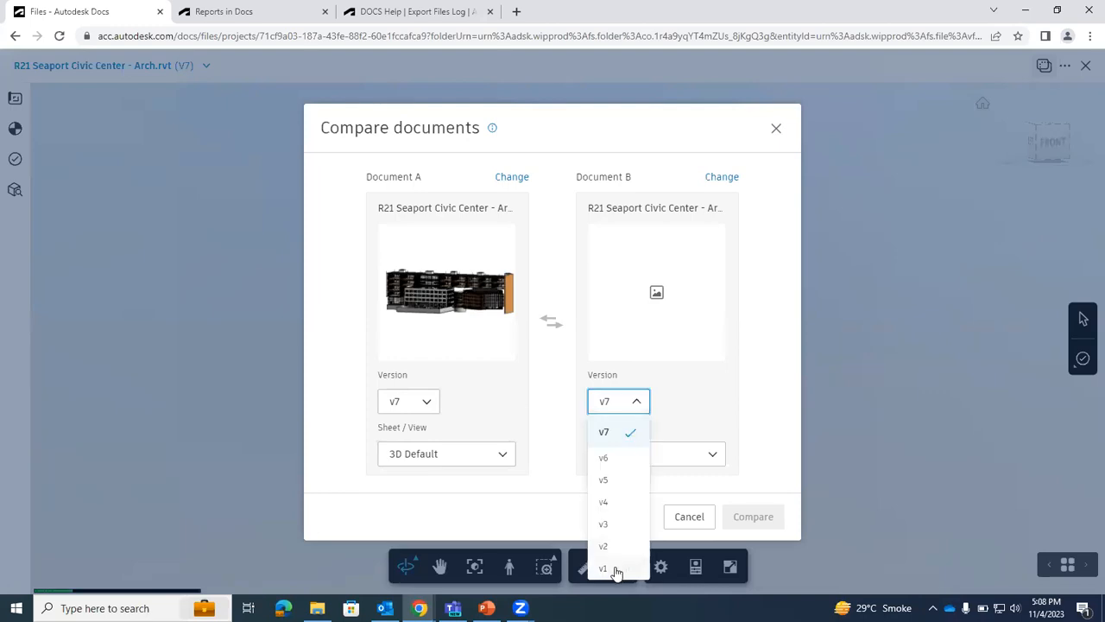
click(603, 568)
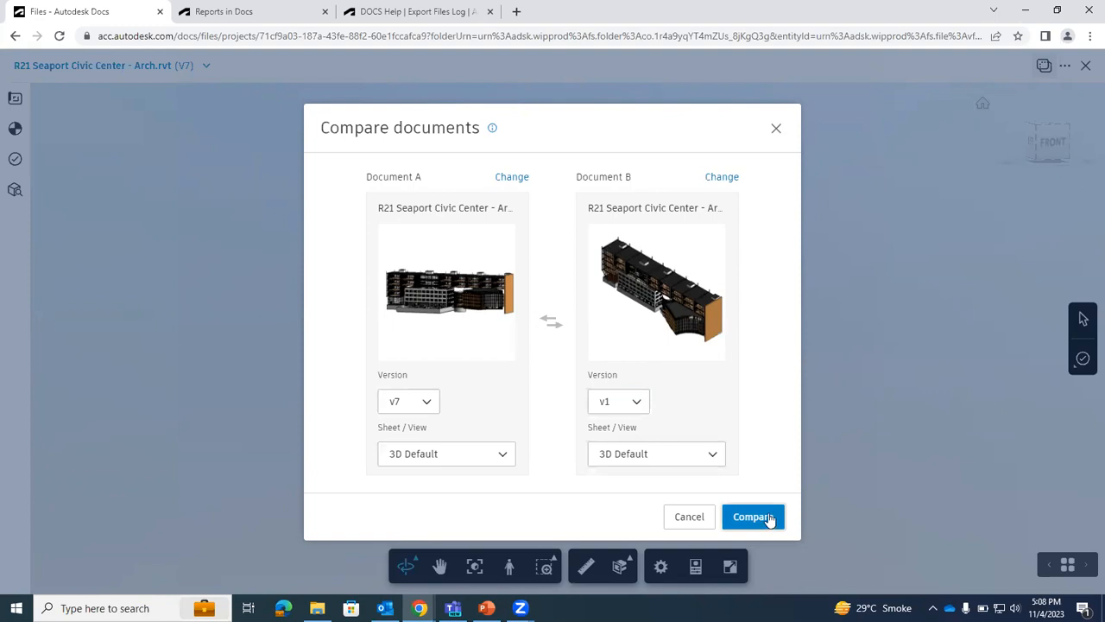
click(752, 516)
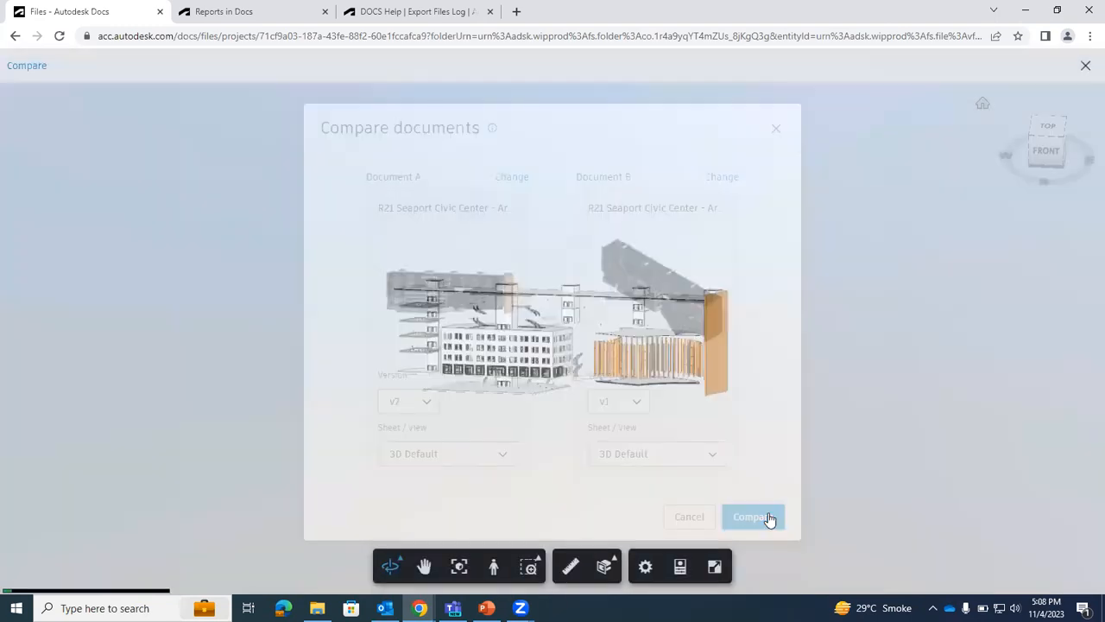
Review the change summary (0 added, 137 removed, 13826 modified) and view it by modification type
click(752, 516)
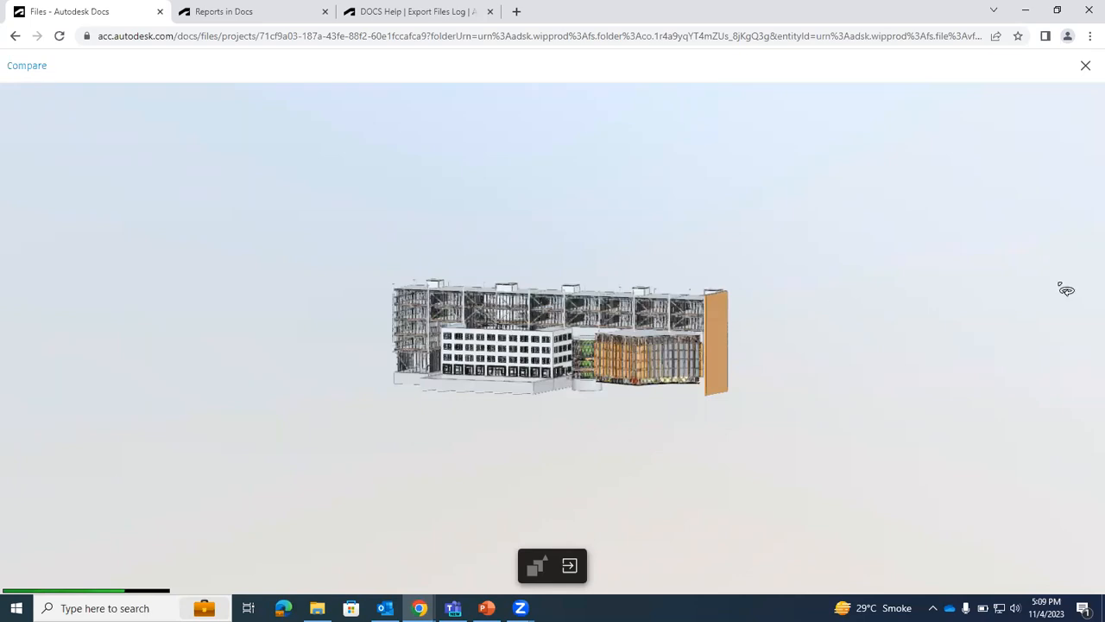
click(552, 565)
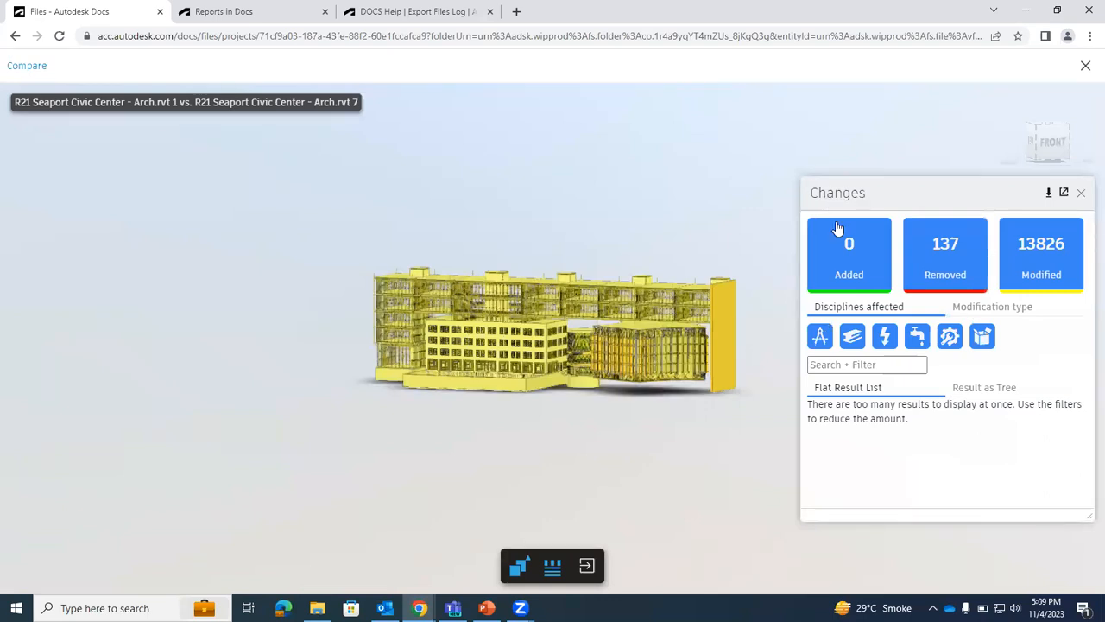
mouse_move(874, 226)
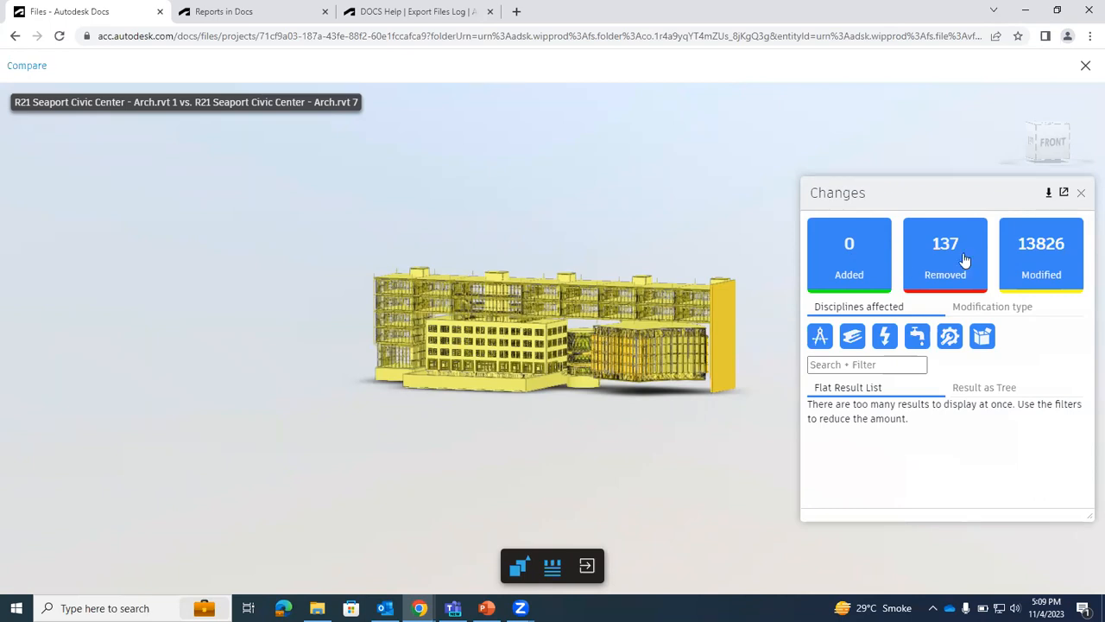
mouse_move(1035, 257)
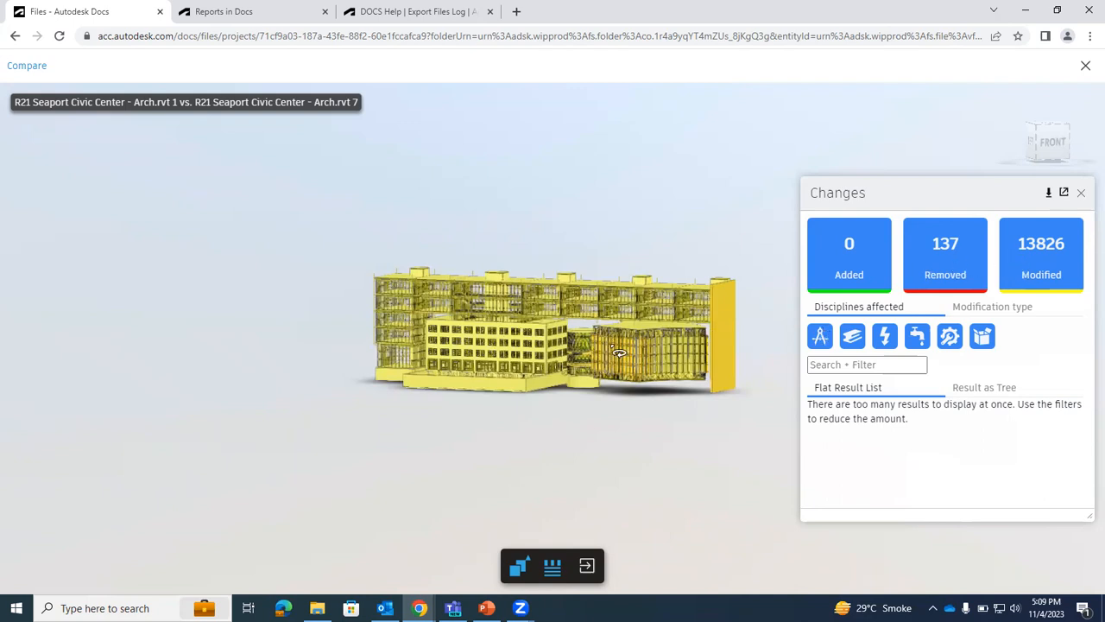
mouse_move(675, 363)
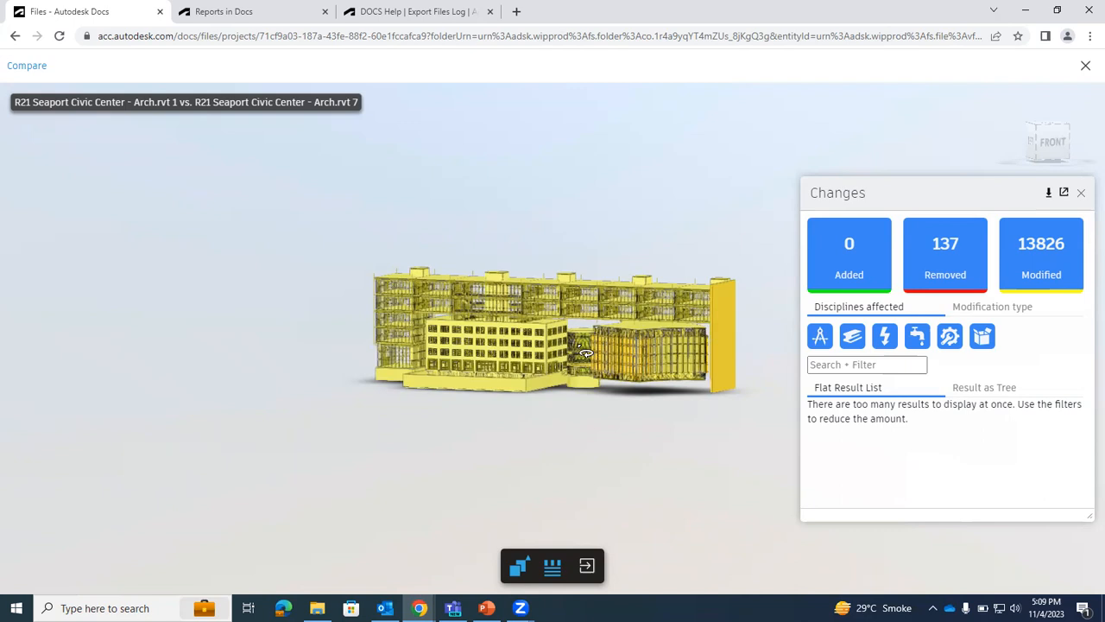
mouse_move(595, 361)
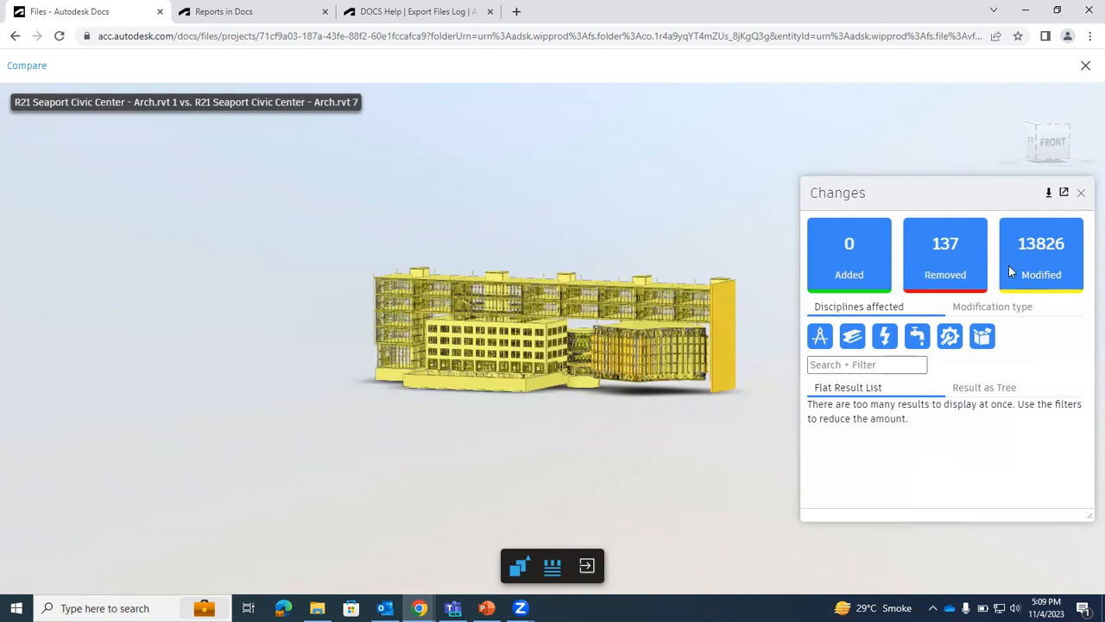
mouse_move(613, 354)
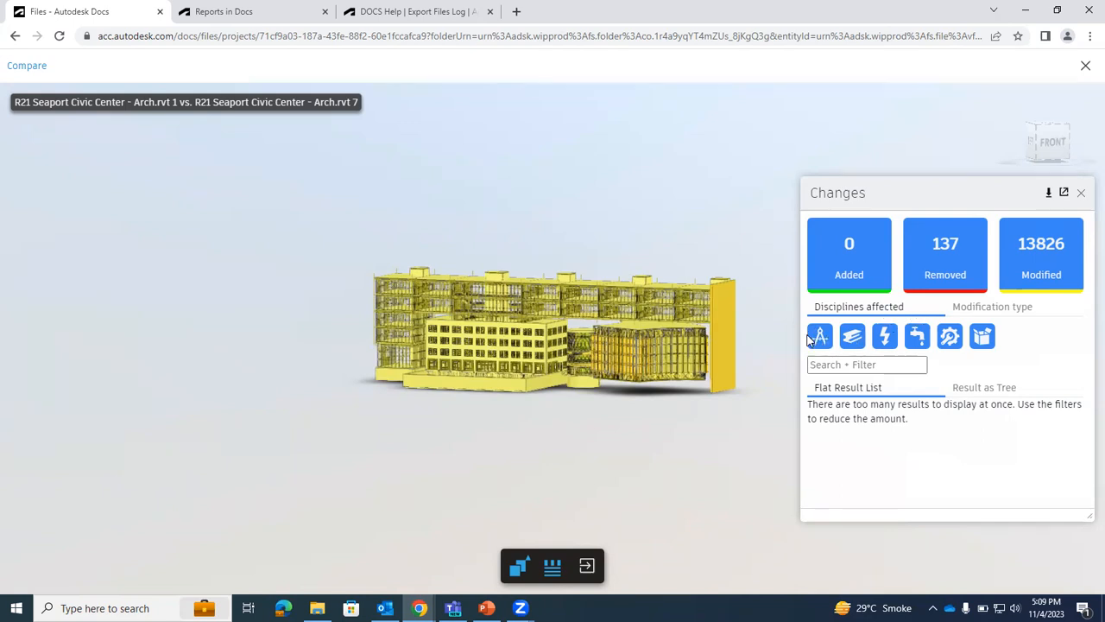
mouse_move(819, 336)
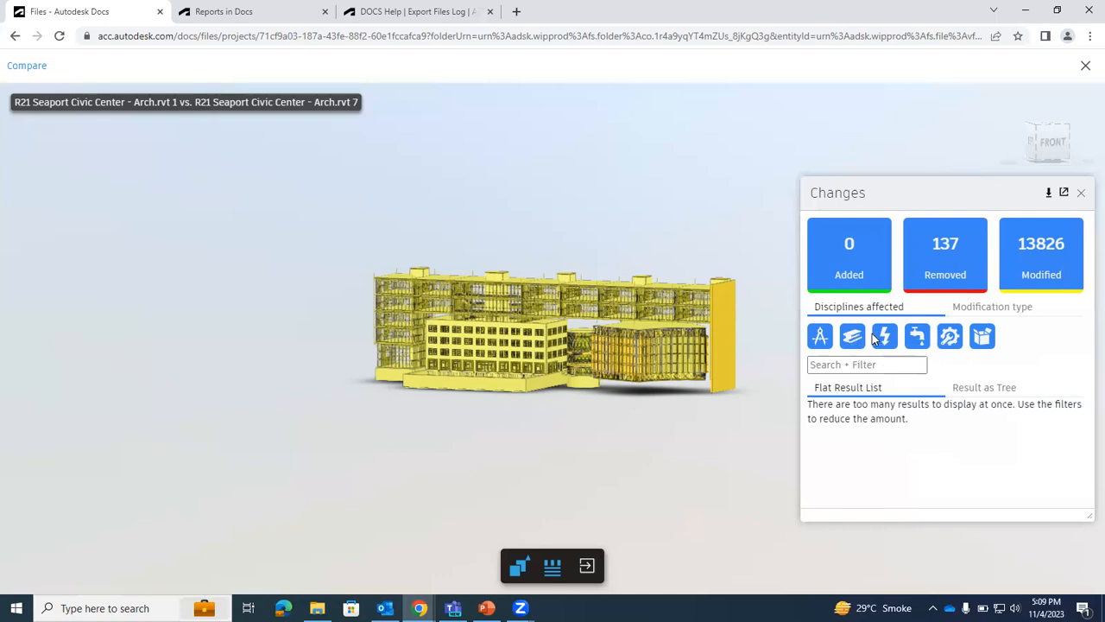
mouse_move(884, 336)
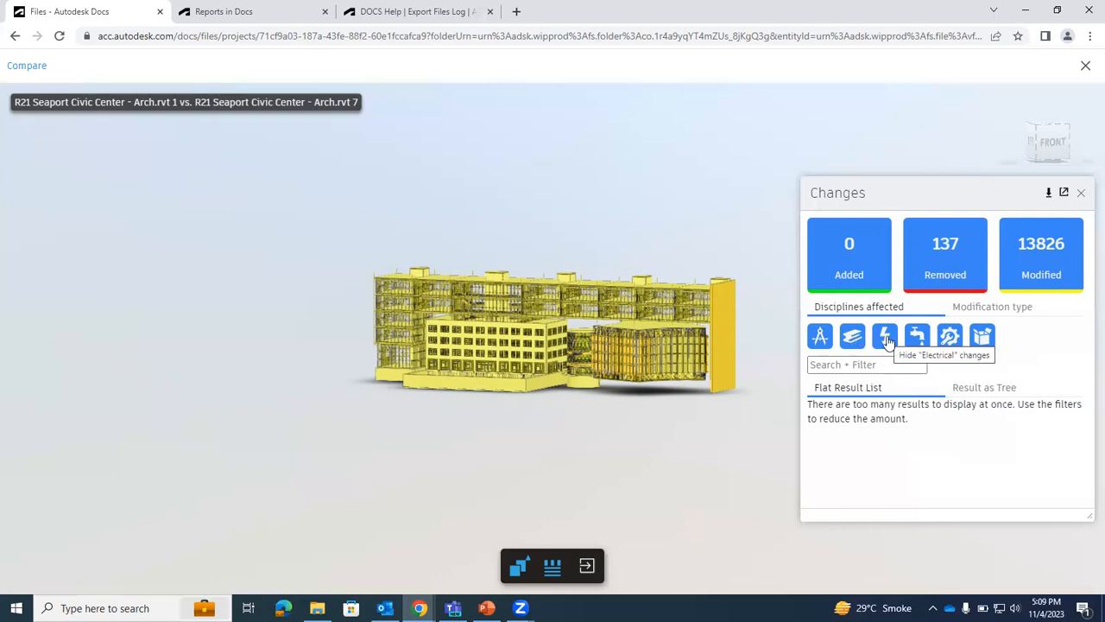
mouse_move(917, 337)
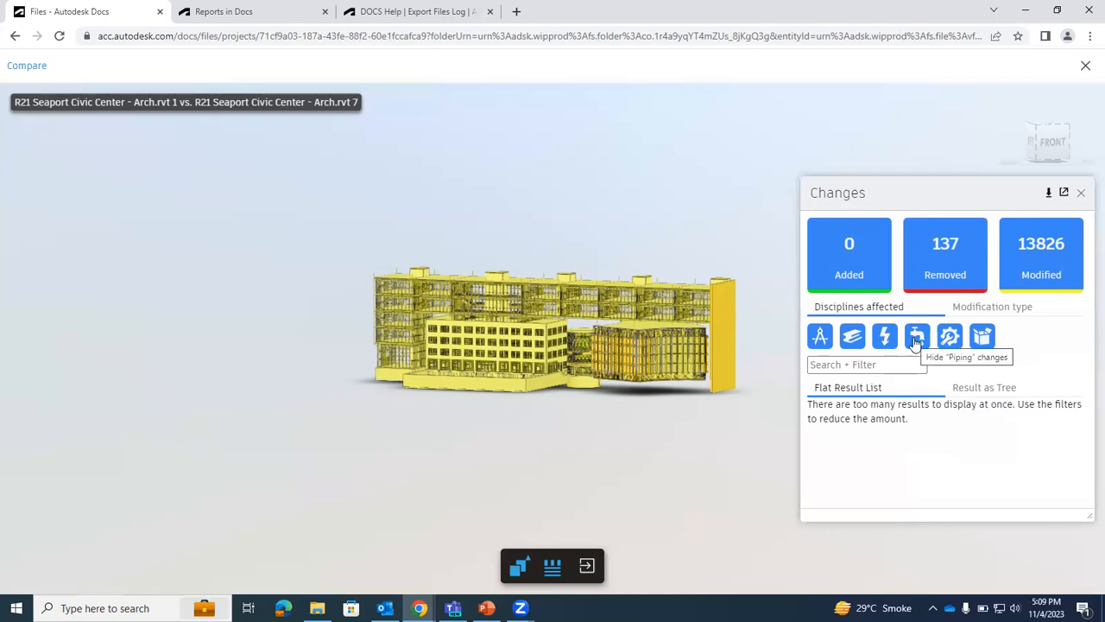
mouse_move(949, 337)
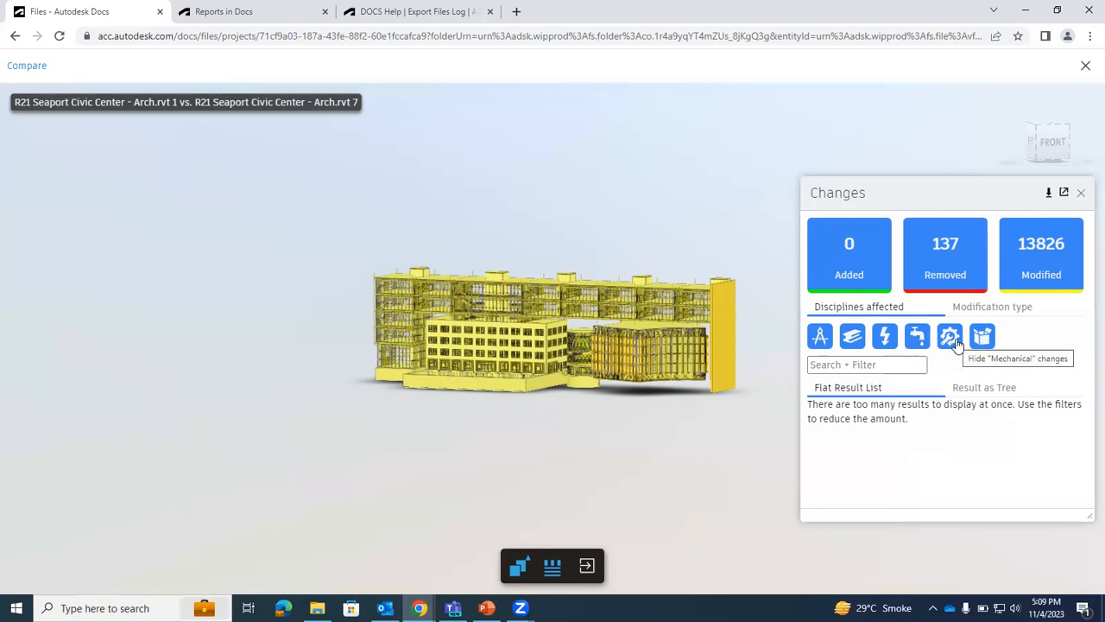
mouse_move(983, 336)
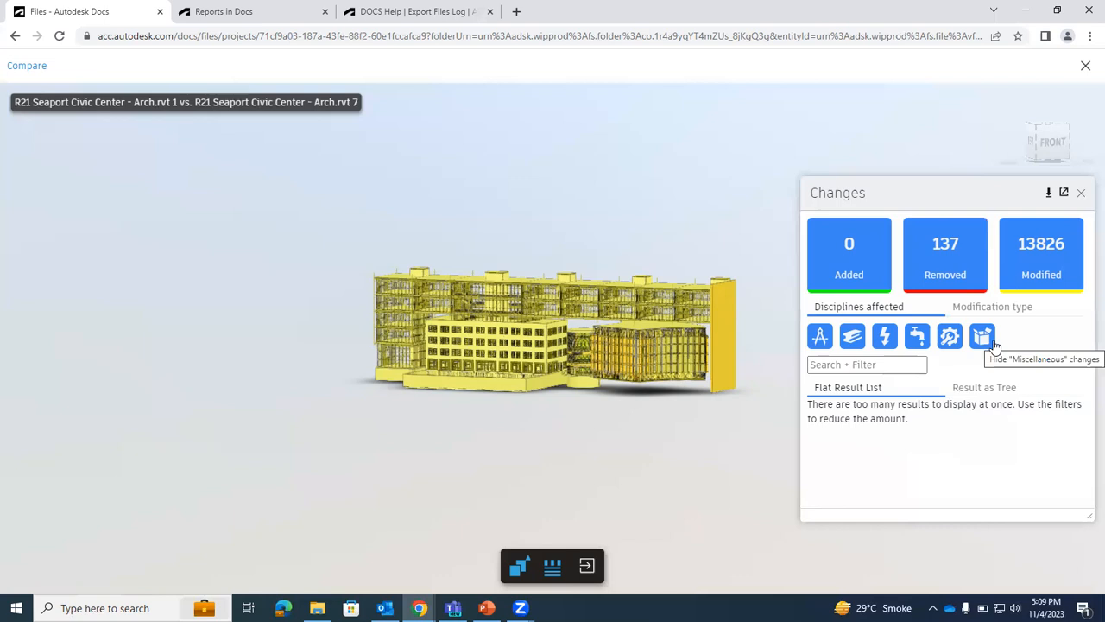
mouse_move(1001, 318)
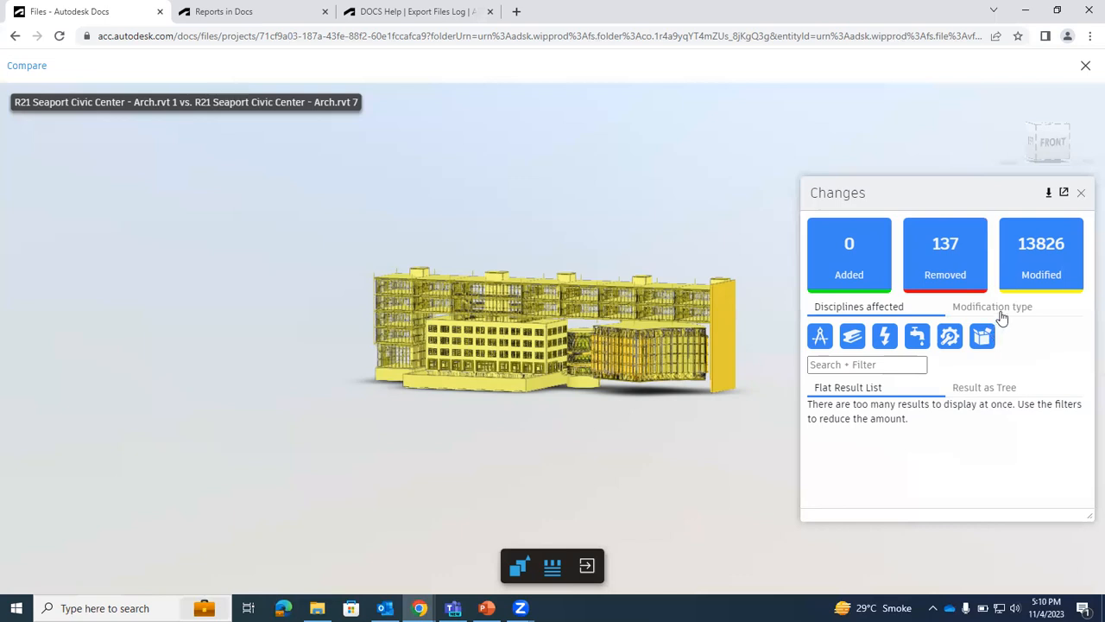
click(992, 306)
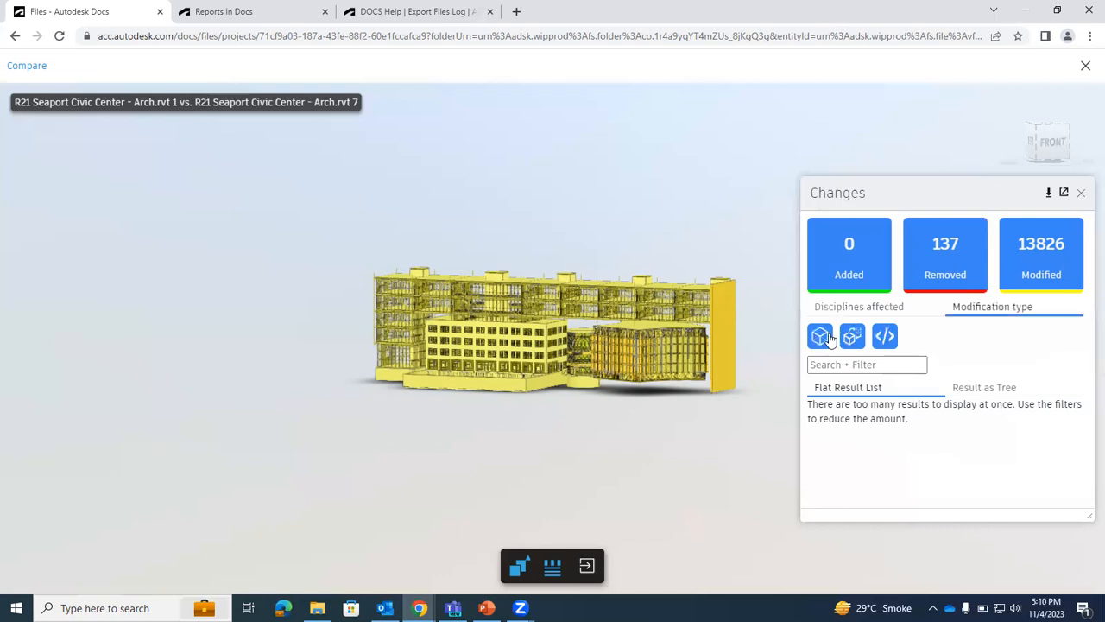
mouse_move(821, 336)
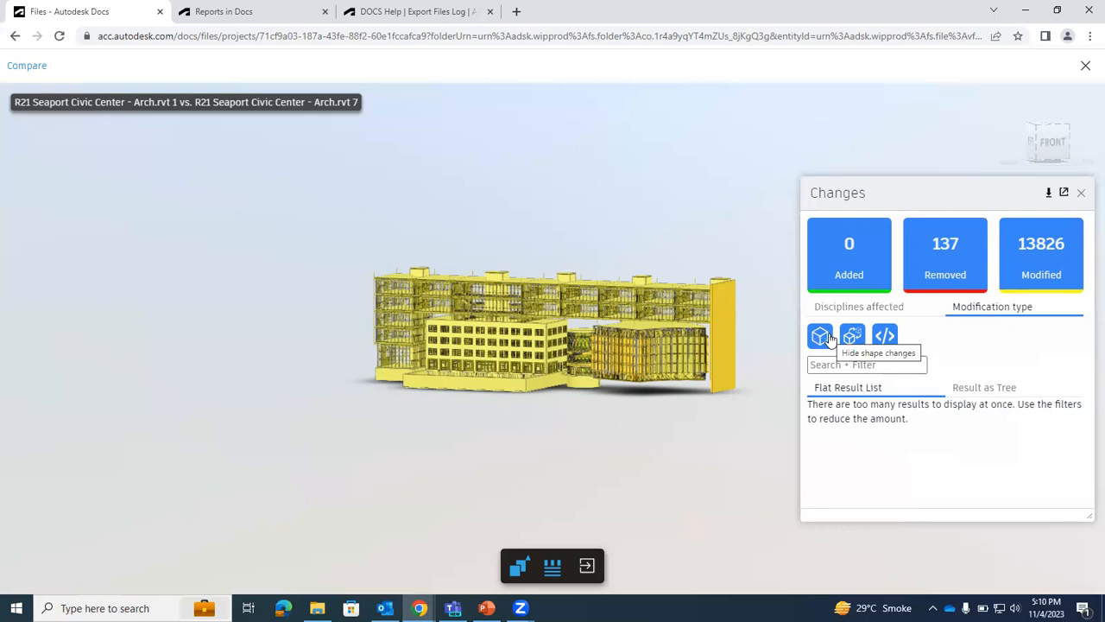
mouse_move(907, 330)
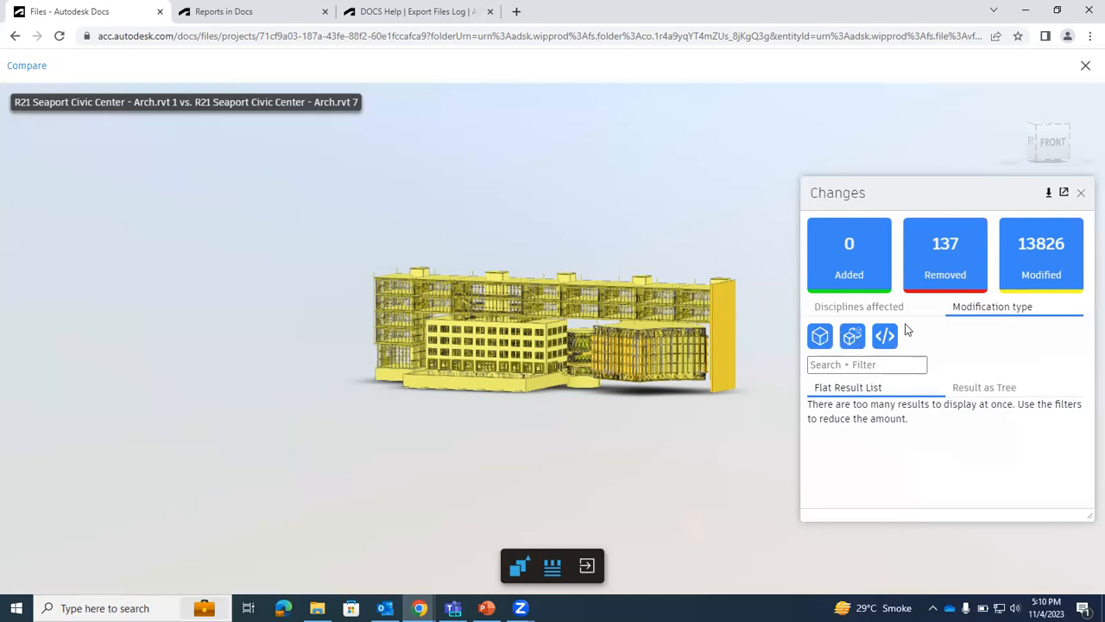
Return changes to discipline grouping, check display modes, and close the changes summary
click(858, 305)
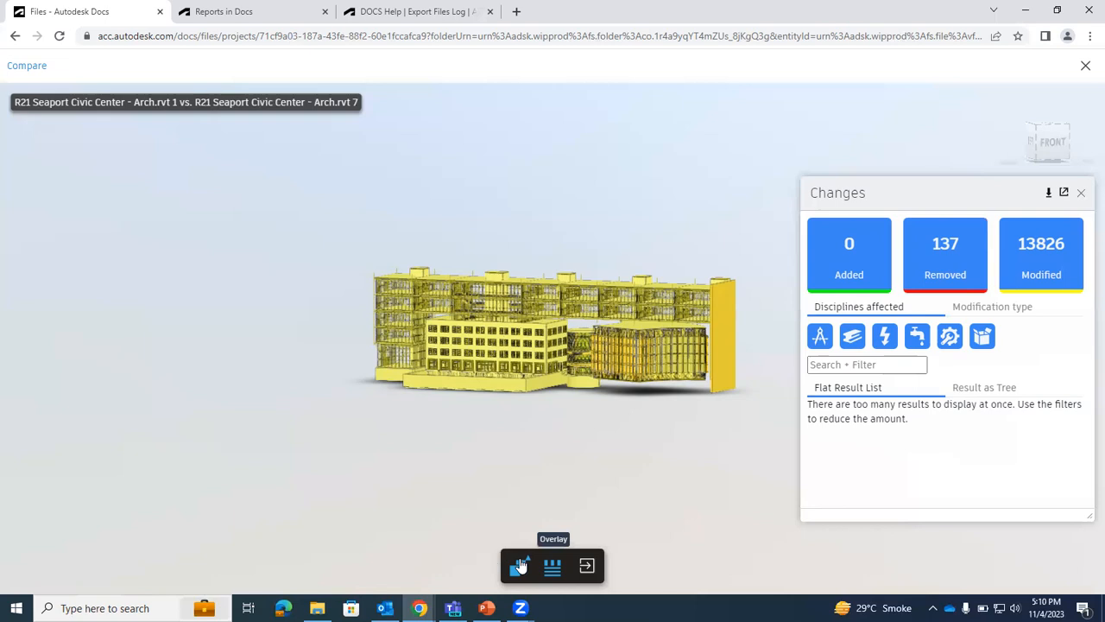
click(518, 565)
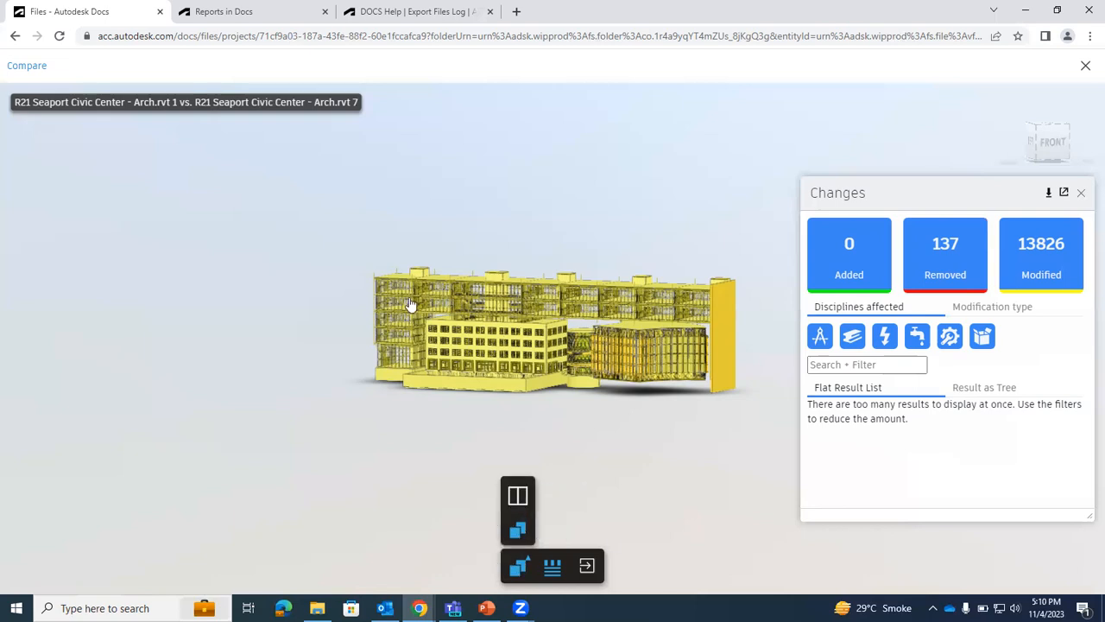
mouse_move(682, 370)
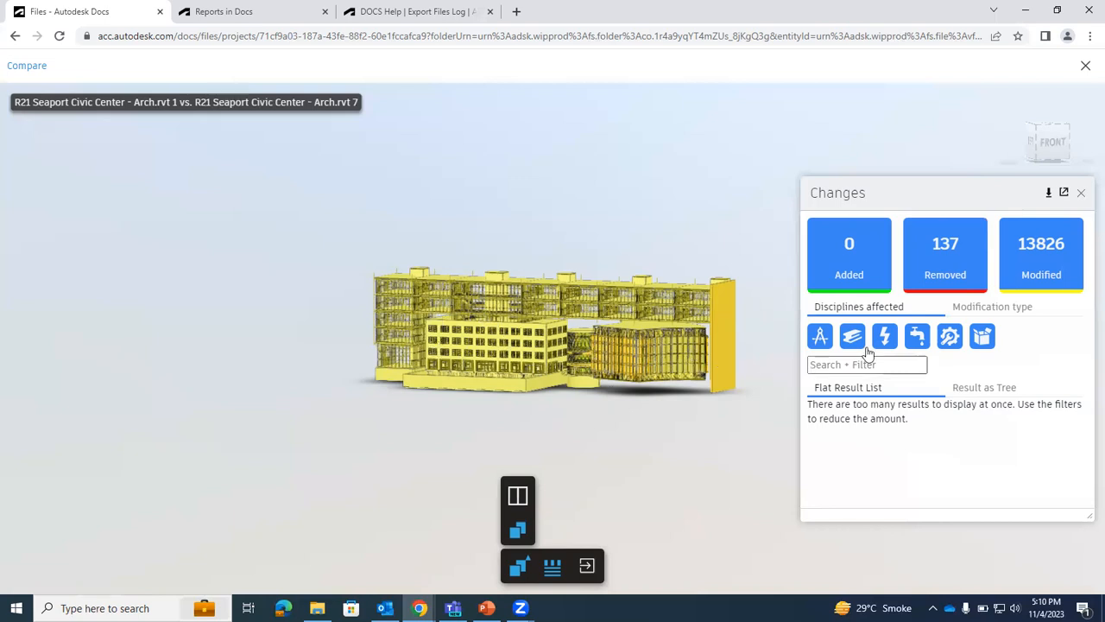
click(1081, 193)
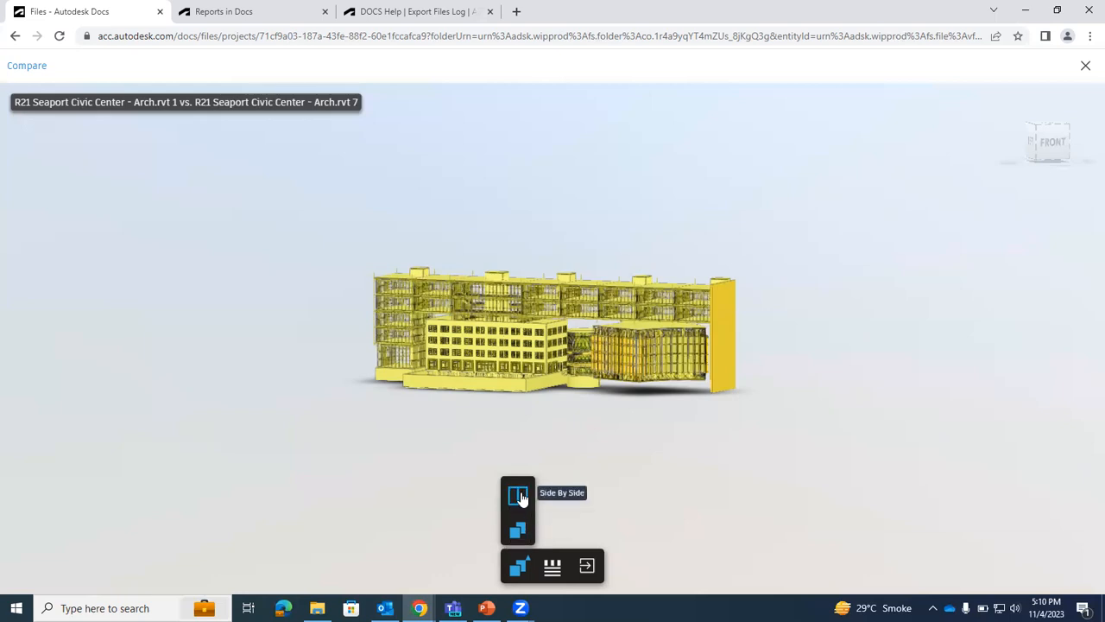
mouse_move(518, 528)
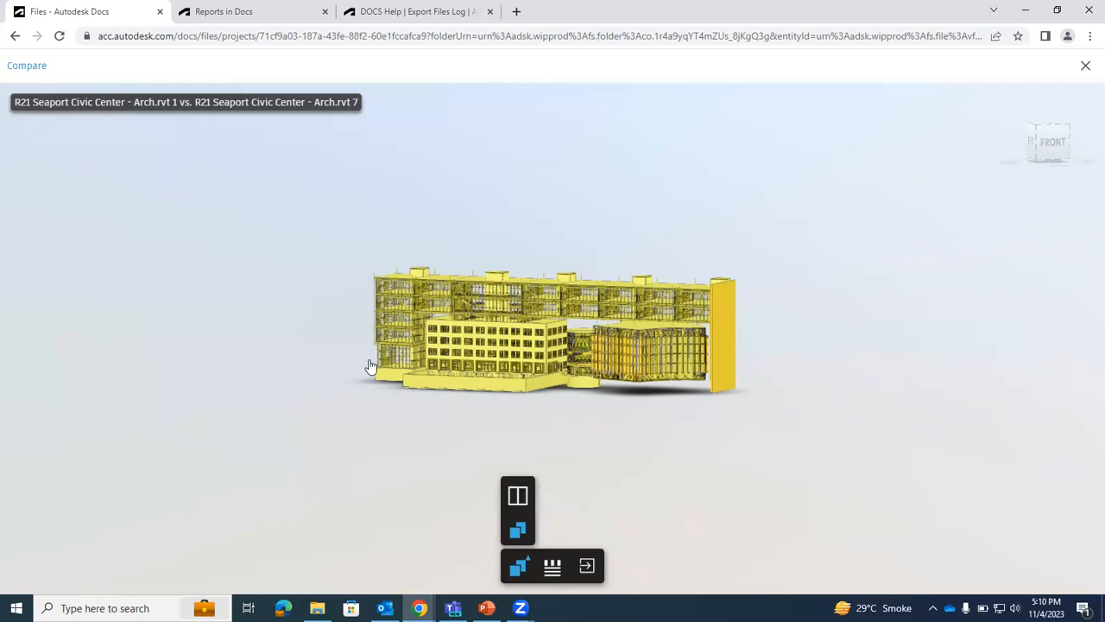
mouse_move(539, 302)
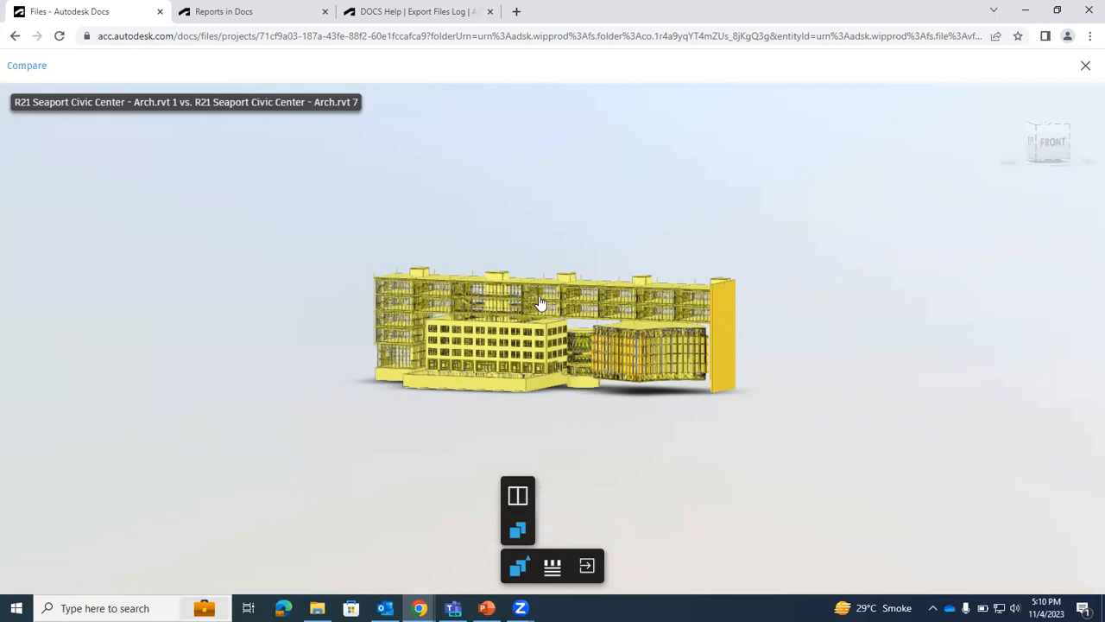
mouse_move(552, 313)
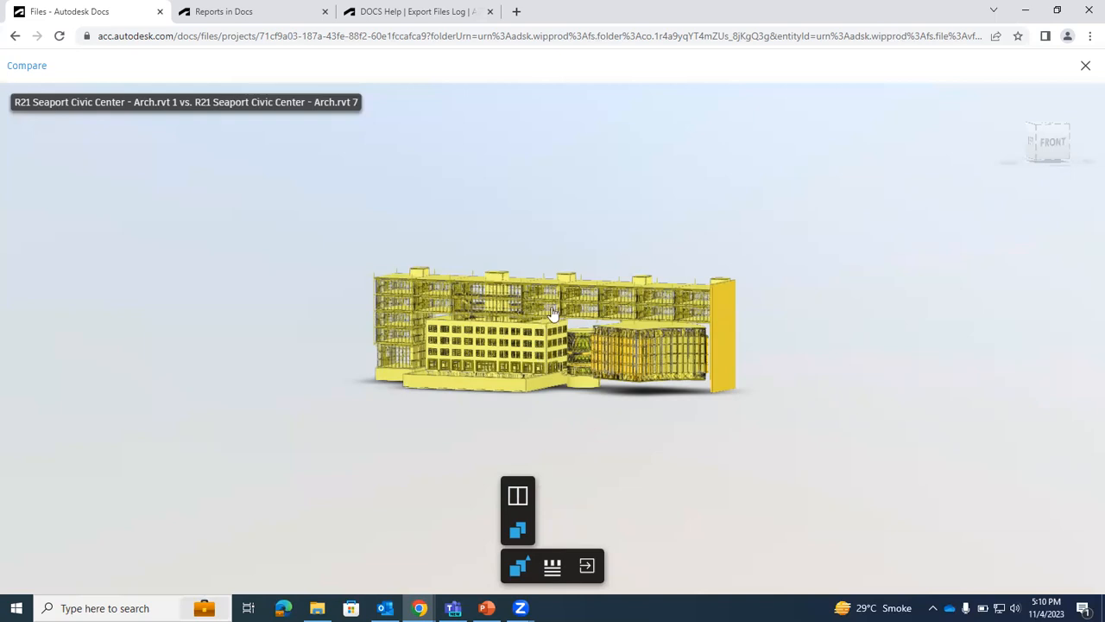
mouse_move(518, 338)
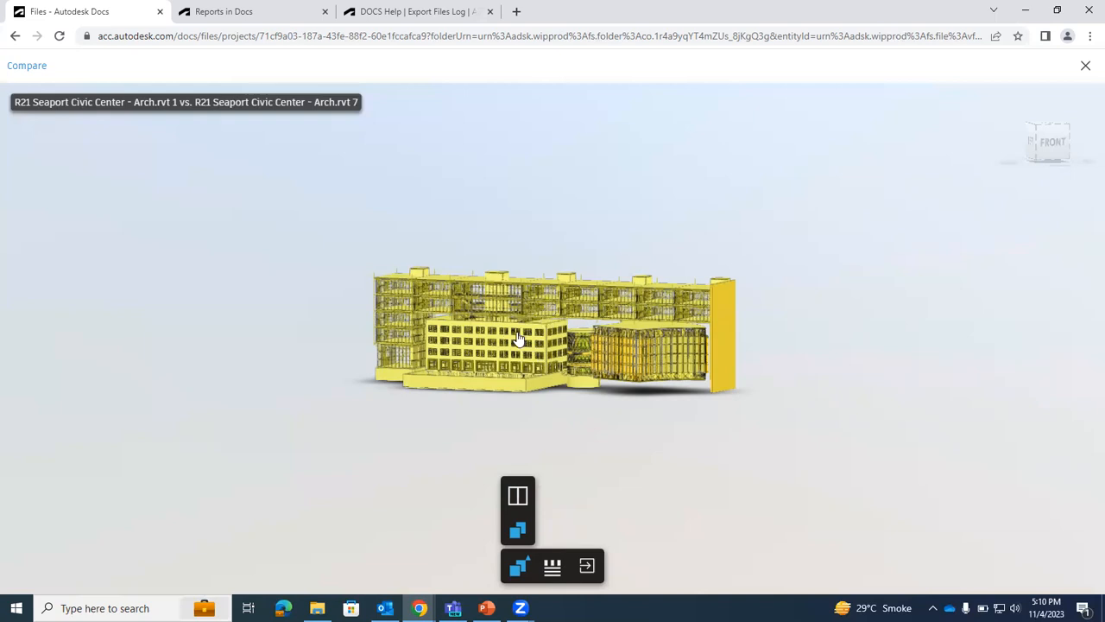
mouse_move(518, 495)
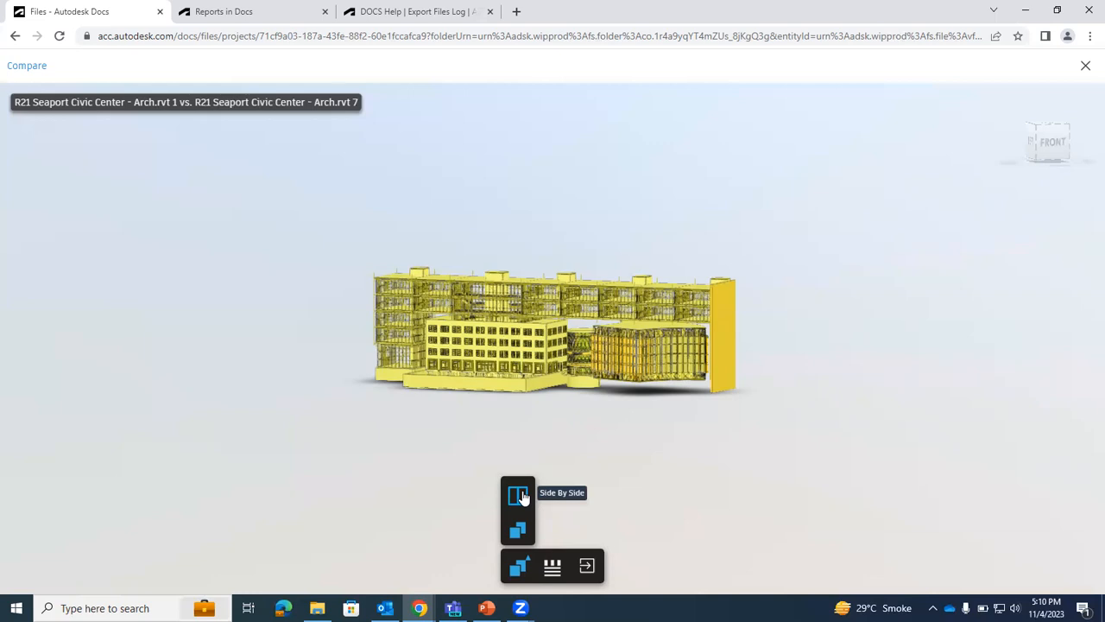
Switch the comparison to Side By Side to show V1 and V7 in two panes
click(518, 493)
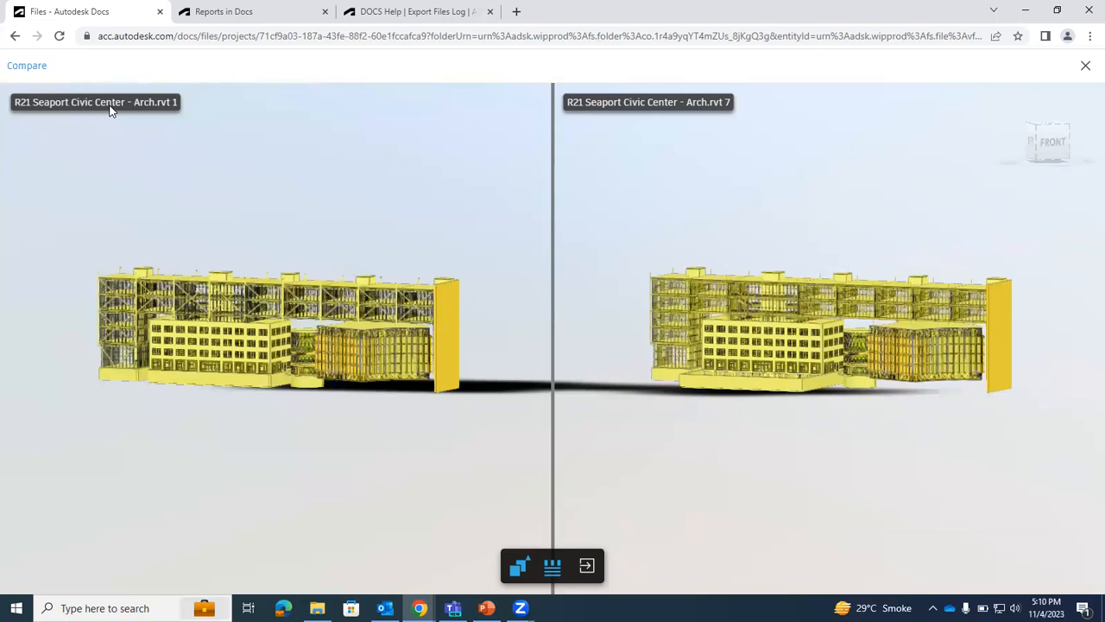
mouse_move(728, 156)
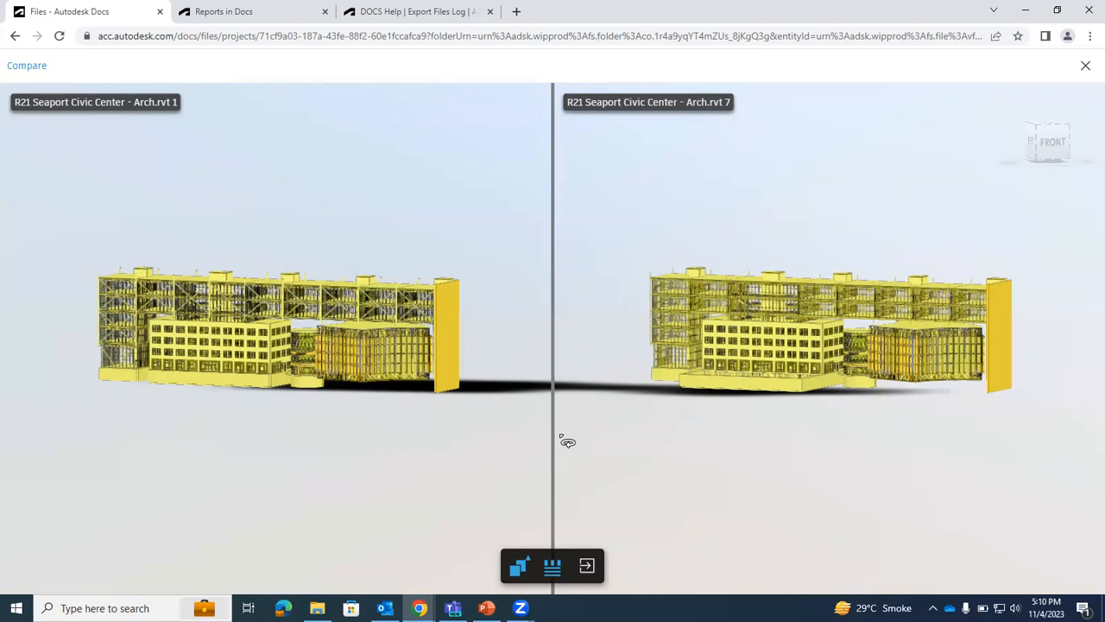
mouse_move(885, 305)
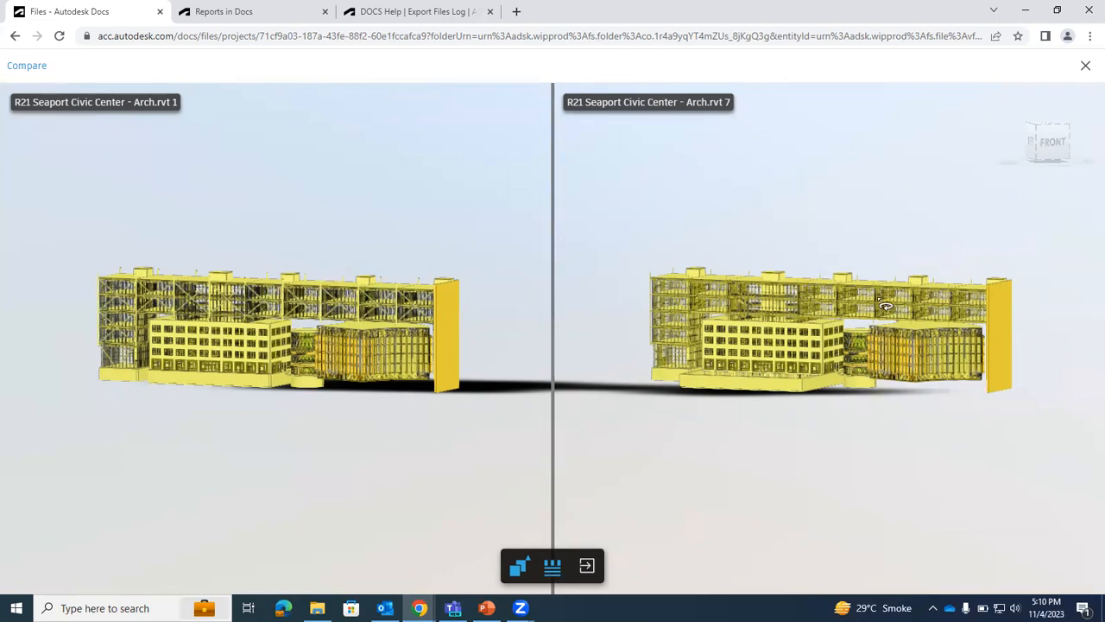
mouse_move(458, 384)
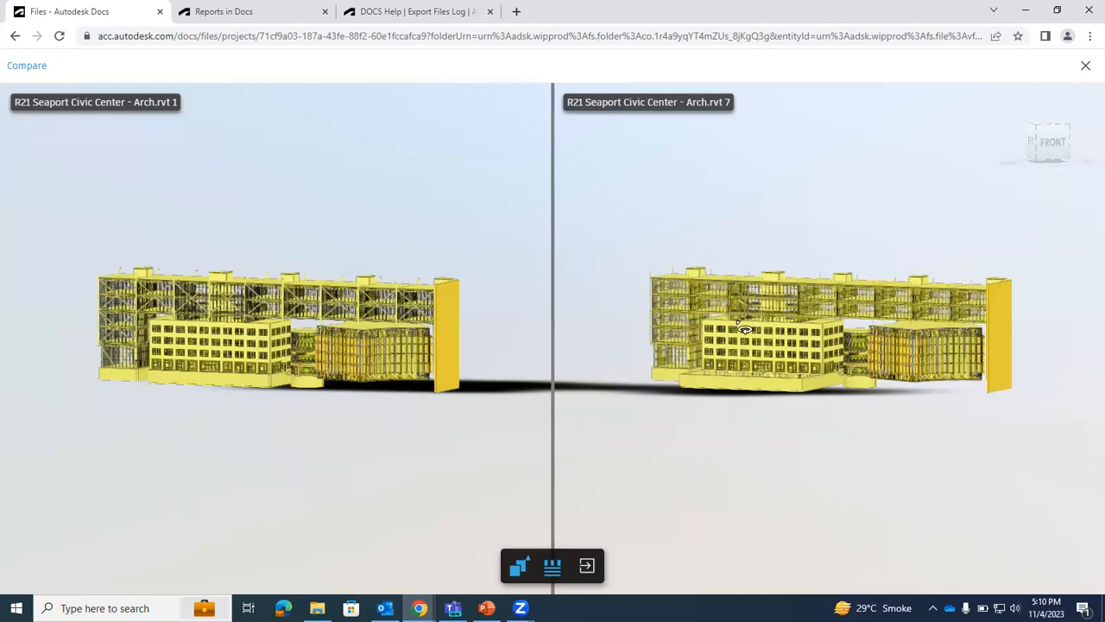
mouse_move(561, 306)
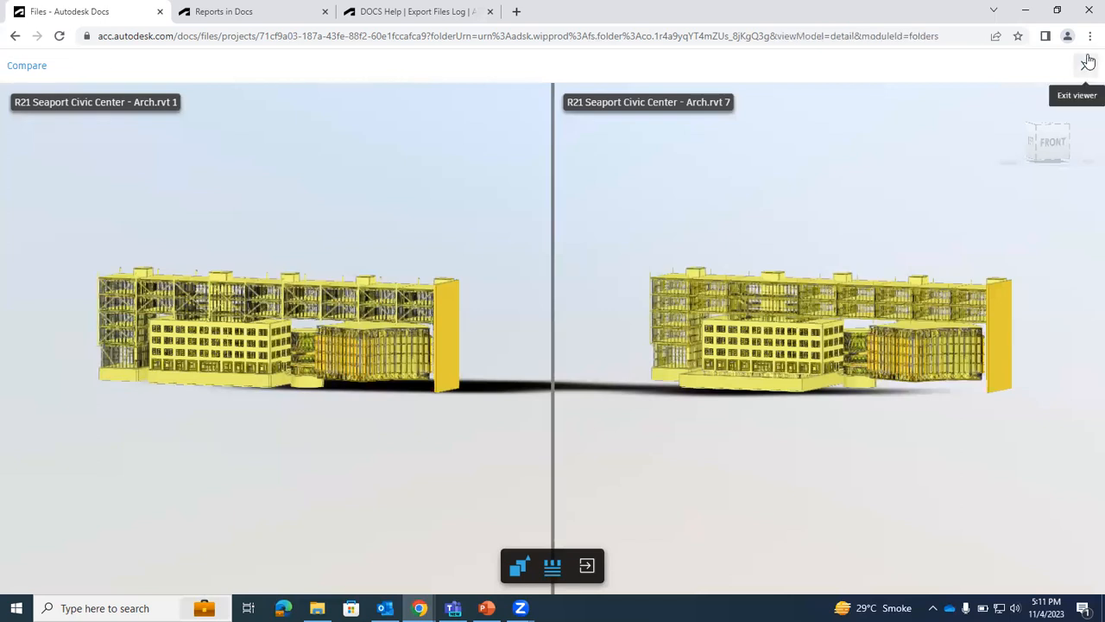
Exit the comparison viewer, then open and dismiss the Seaport model's actions menu
click(1088, 61)
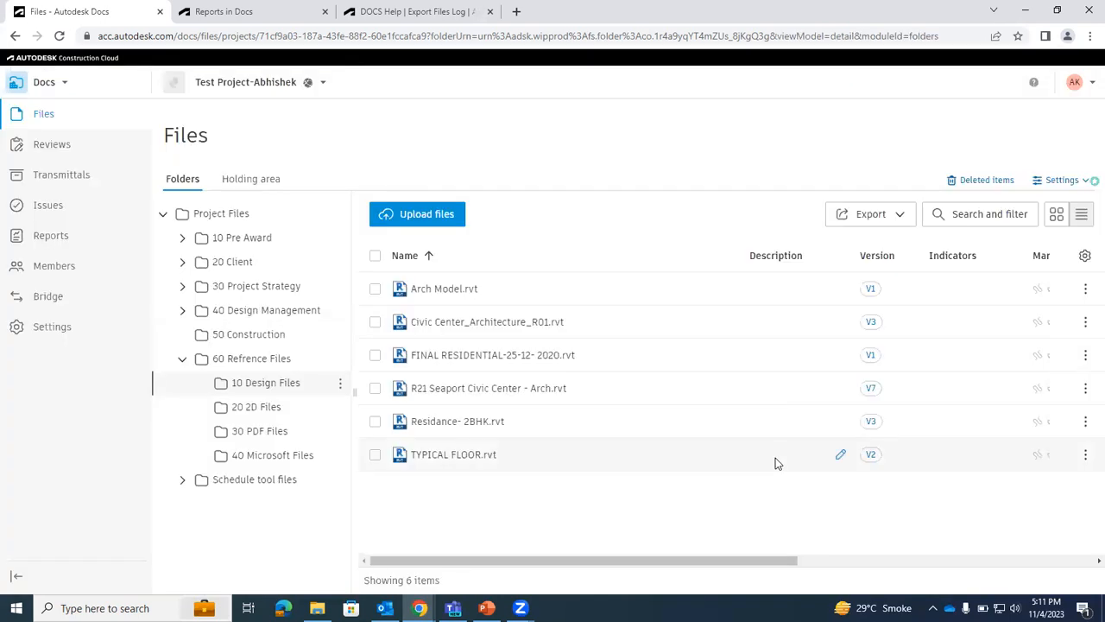
mouse_move(838, 421)
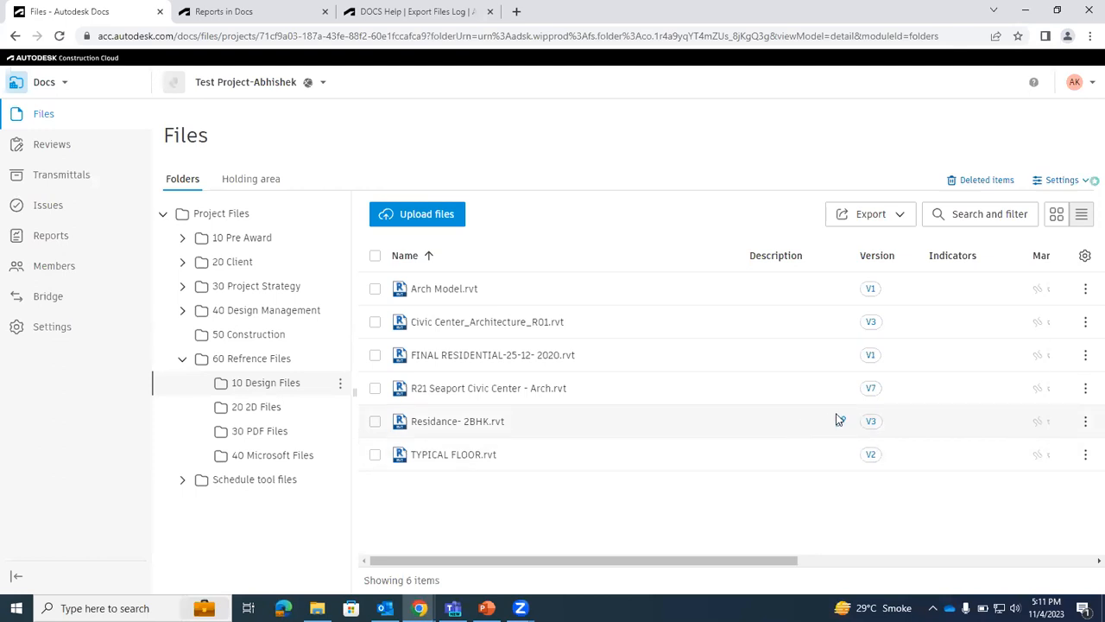
mouse_move(1004, 381)
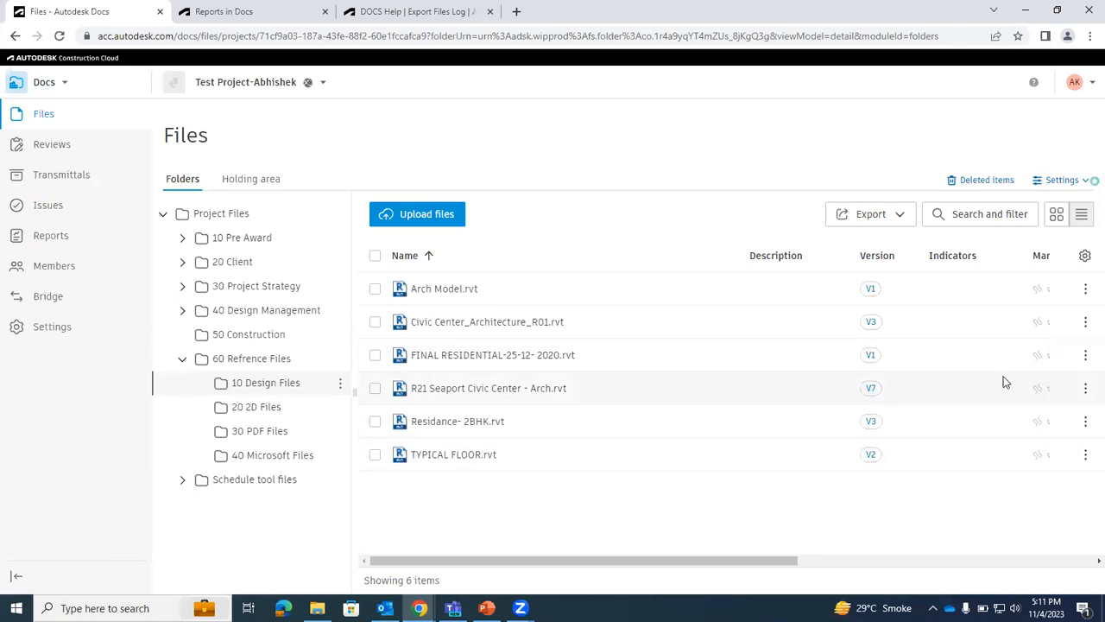
click(1086, 388)
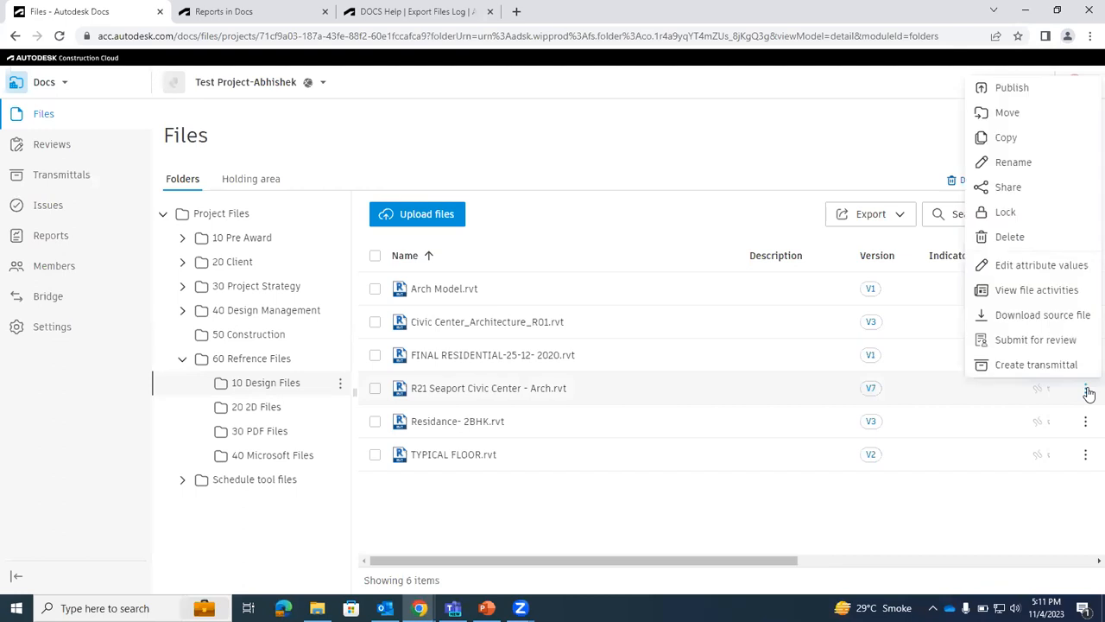
mouse_move(922, 162)
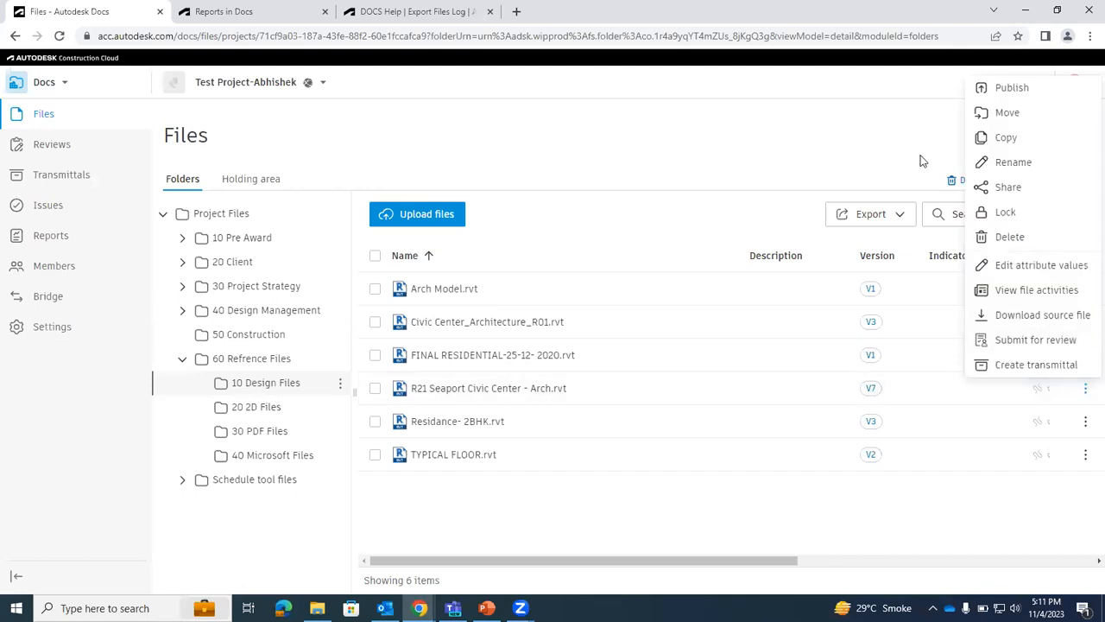
click(902, 466)
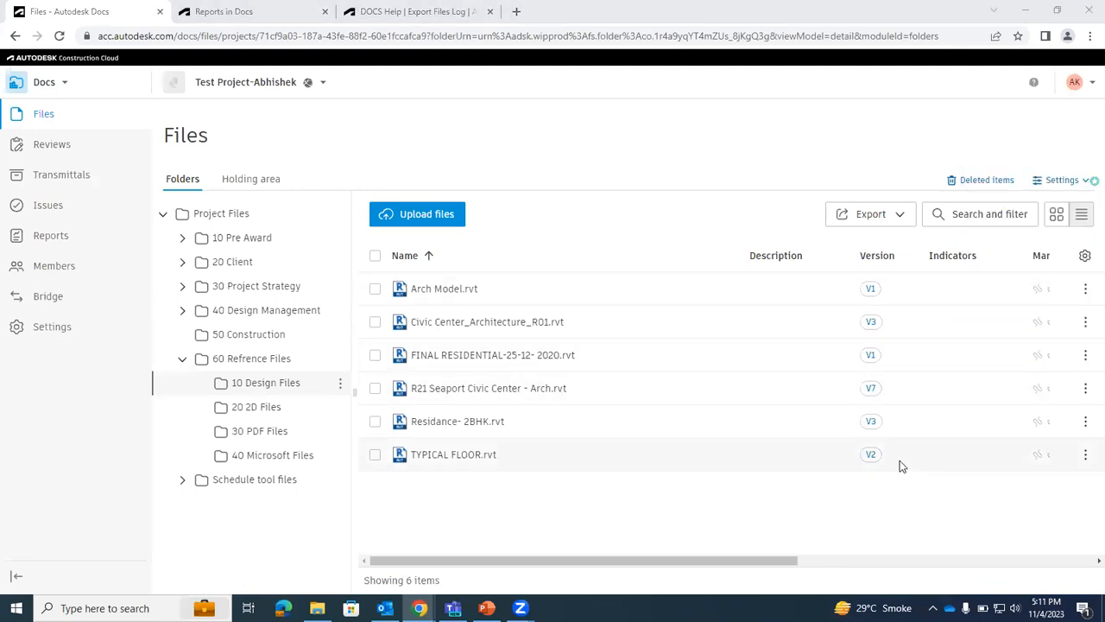
mouse_move(870, 387)
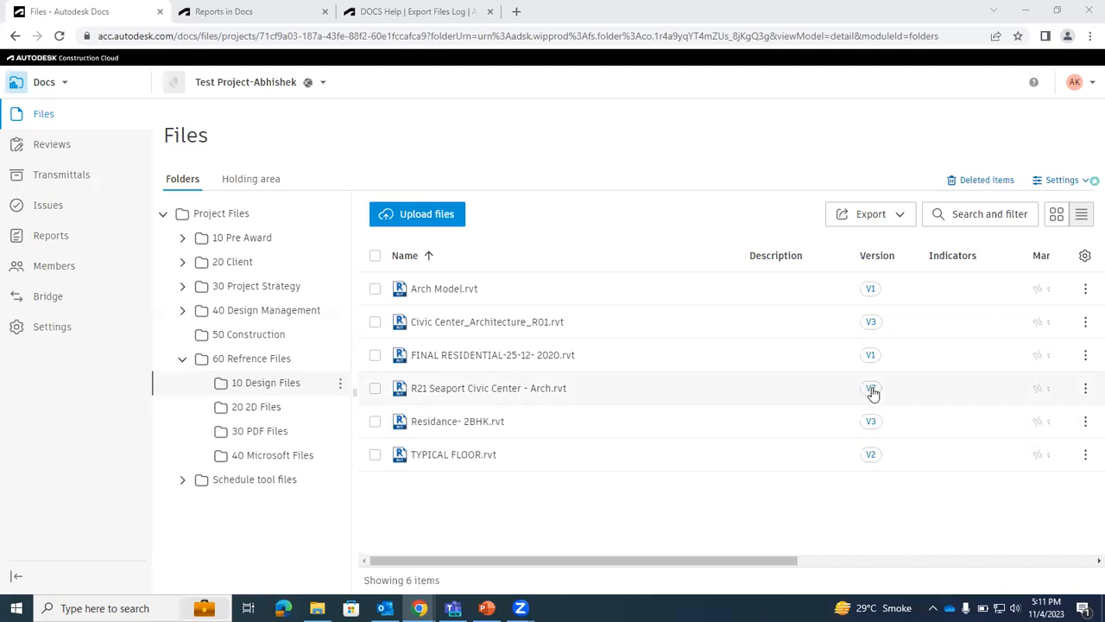
Open the Seaport model's version history and choose Make current on V1
click(870, 387)
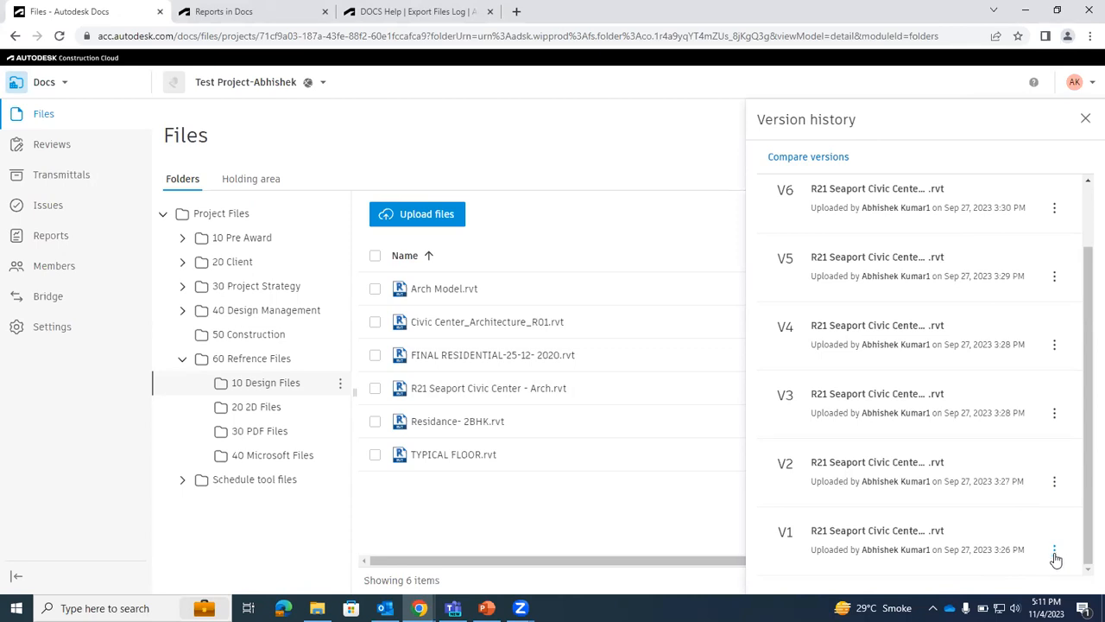
click(1054, 549)
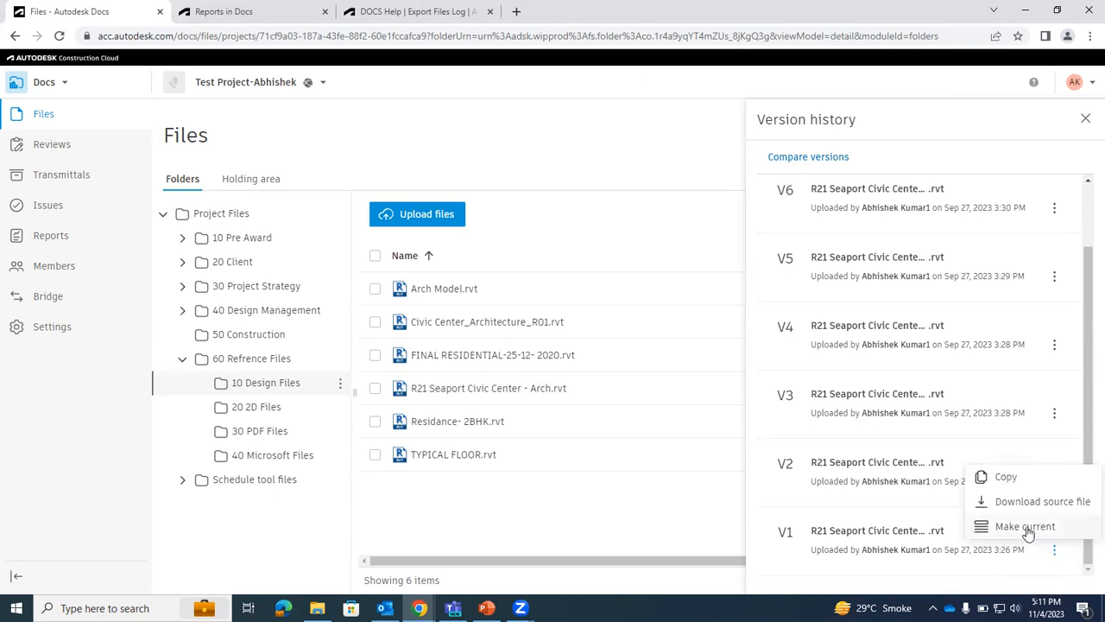
click(1025, 526)
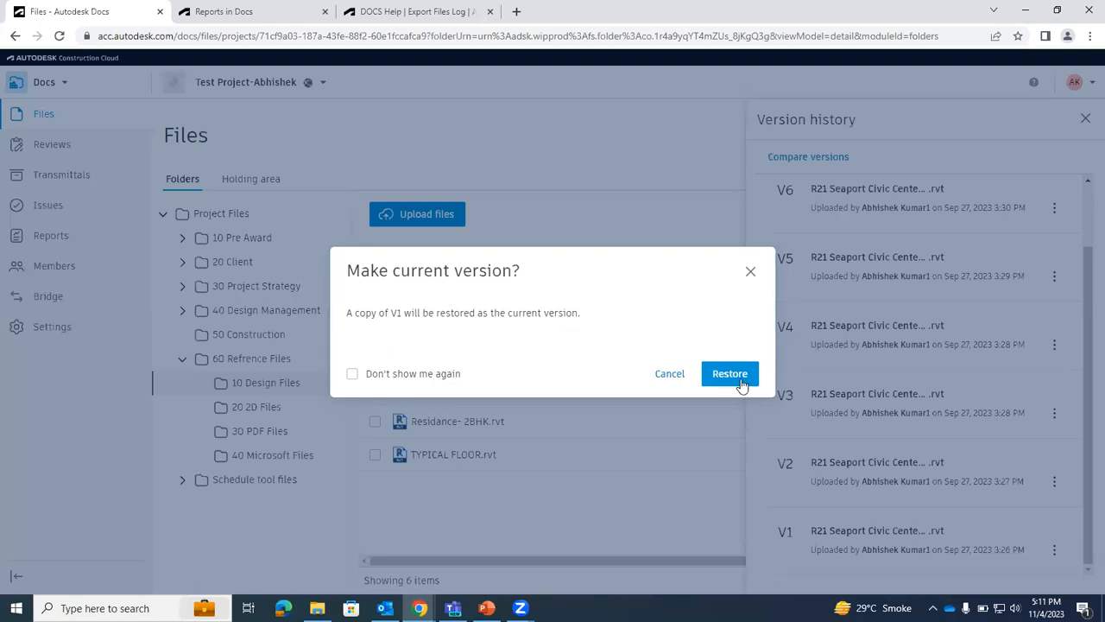
Confirm Restore in the Make current version dialog
click(730, 372)
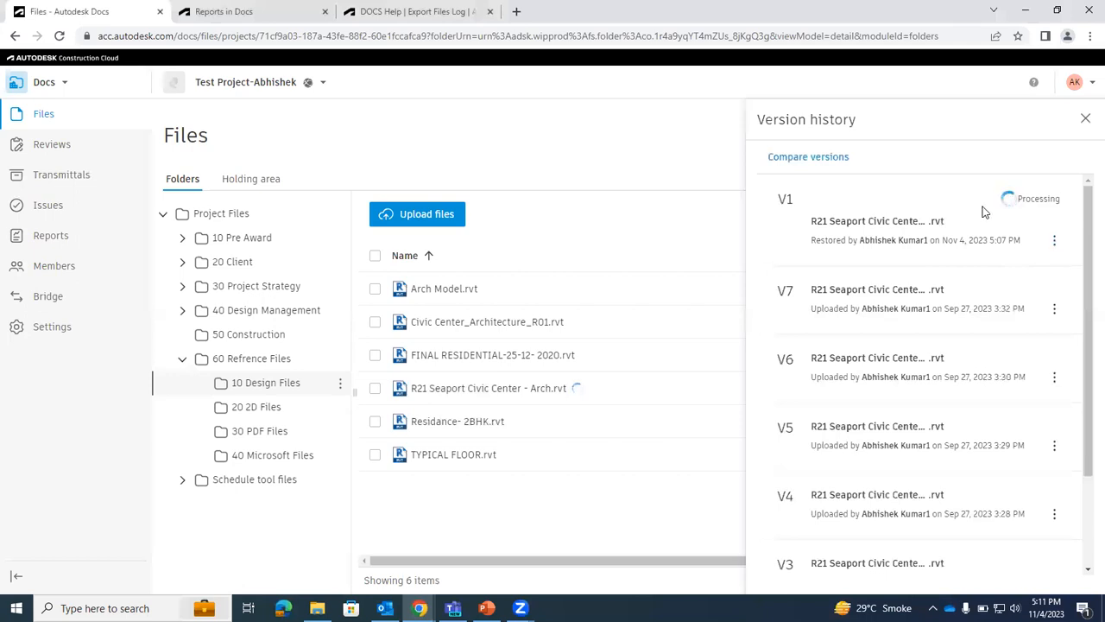
mouse_move(704, 235)
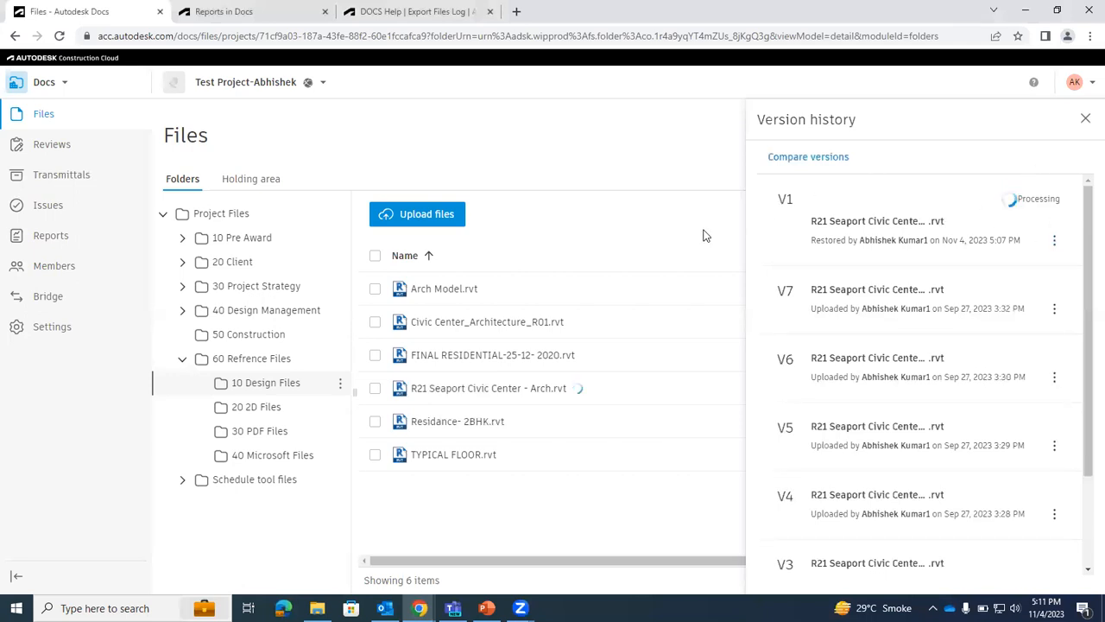
mouse_move(995, 223)
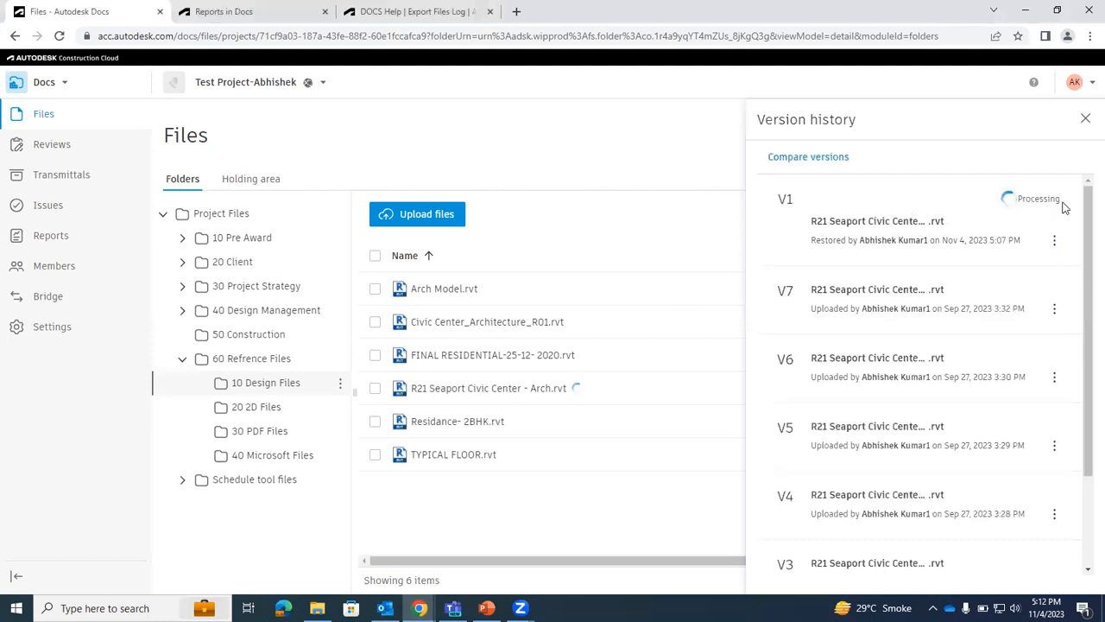
mouse_move(1019, 304)
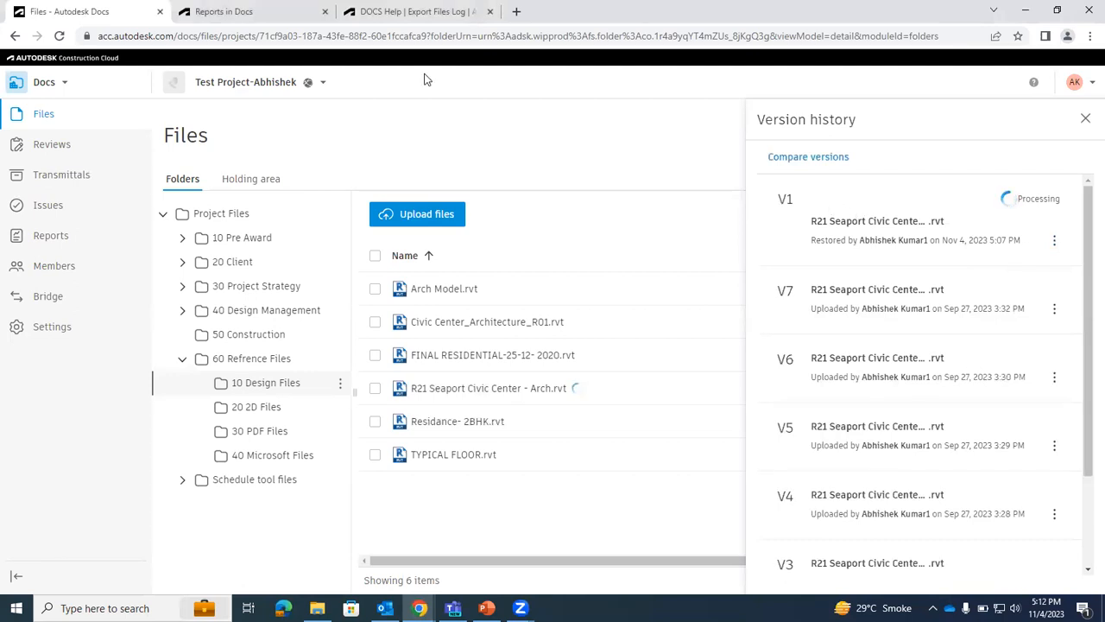
Bring PowerPoint to the front with the Capricot Tech Tuesday title slide showing
click(486, 608)
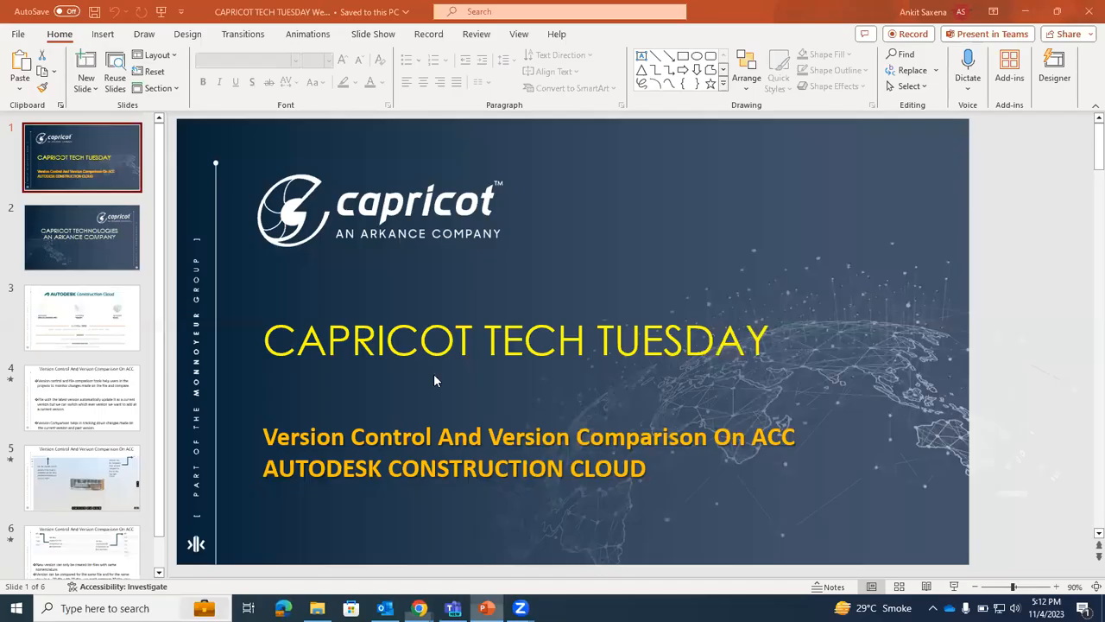
mouse_move(503, 235)
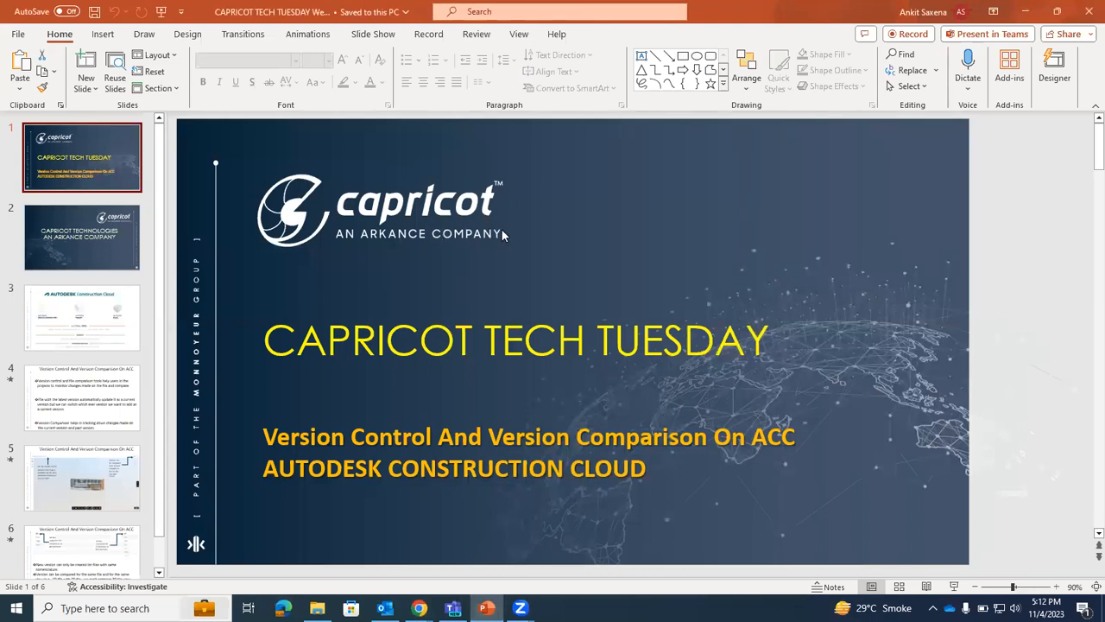
mouse_move(507, 242)
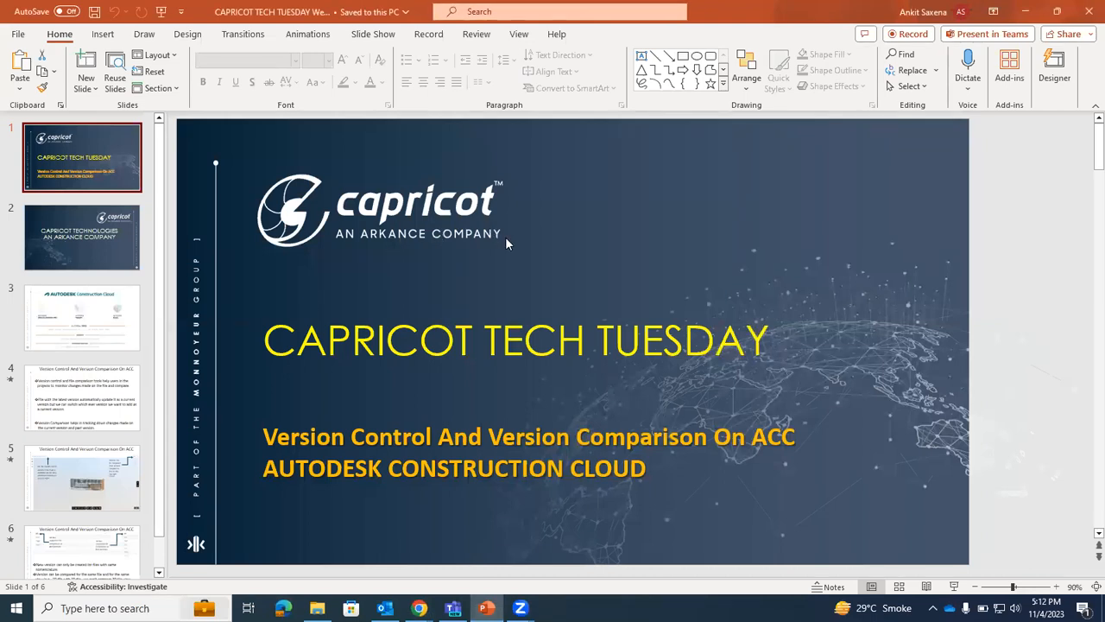